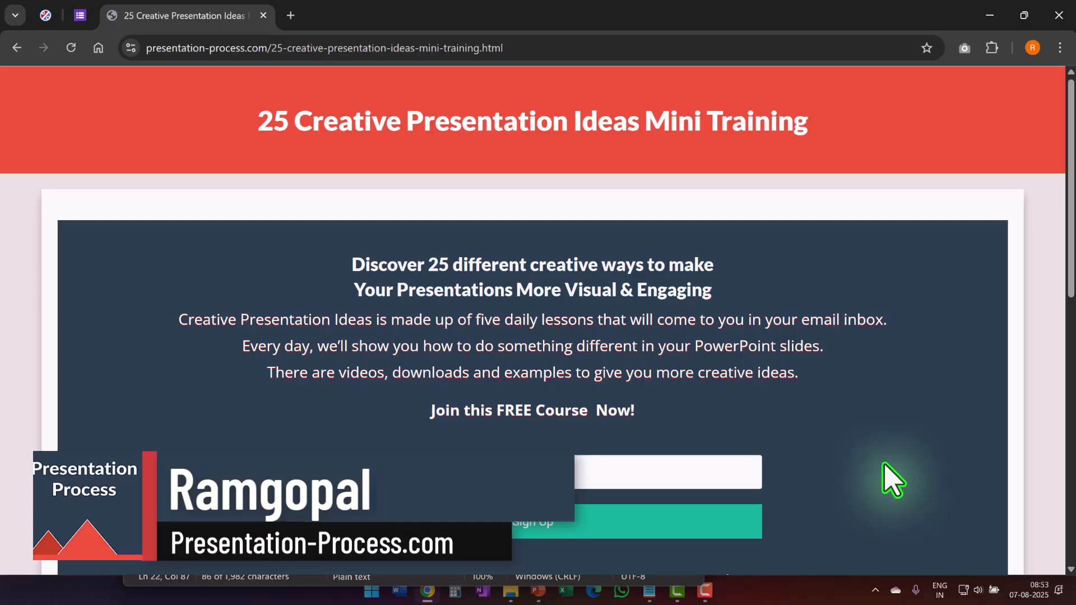
{"action": "mouse_move", "coordinate": [610, 165]}
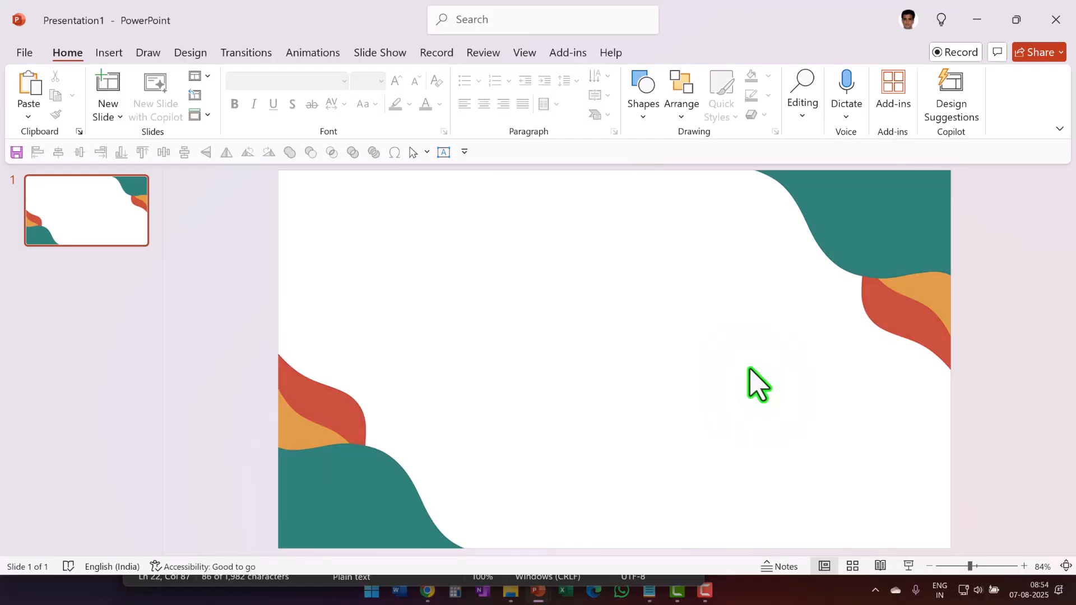
{"action": "mouse_move", "coordinate": [936, 349]}
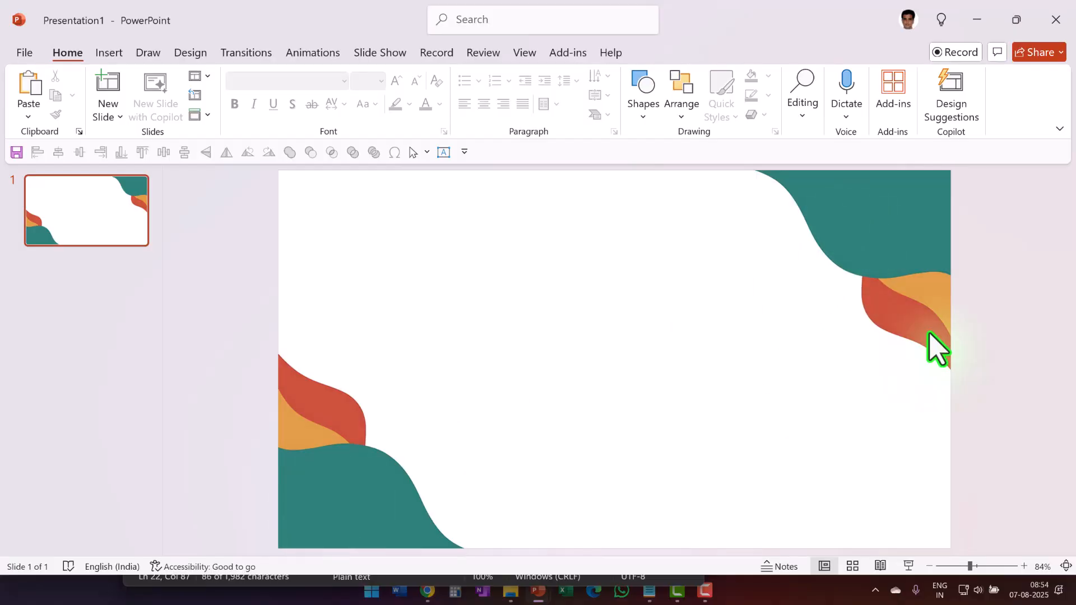
{"action": "mouse_move", "coordinate": [679, 381]}
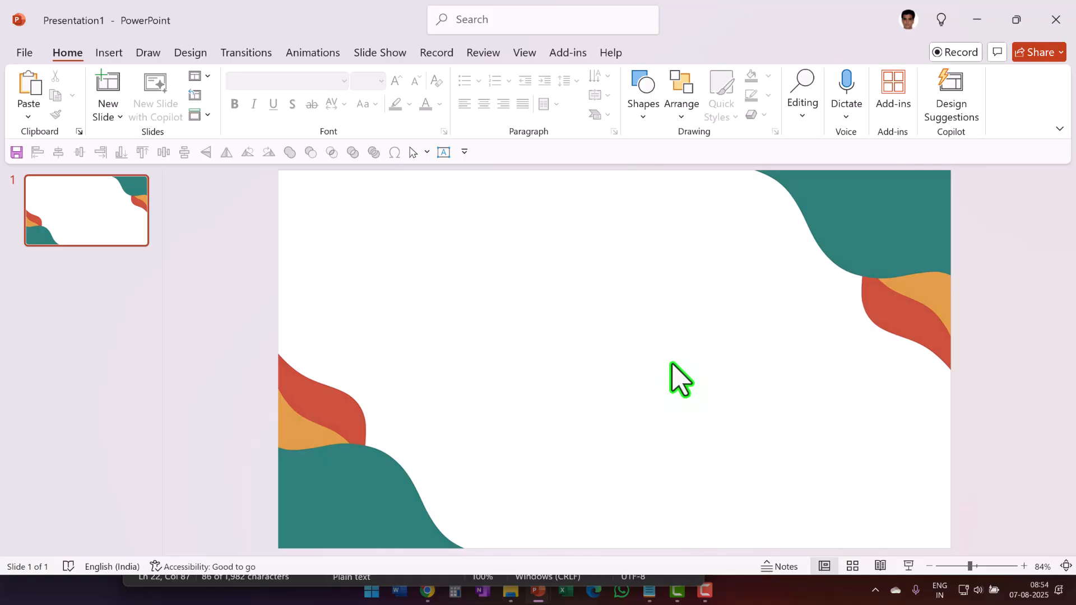
{"action": "mouse_move", "coordinate": [651, 148]}
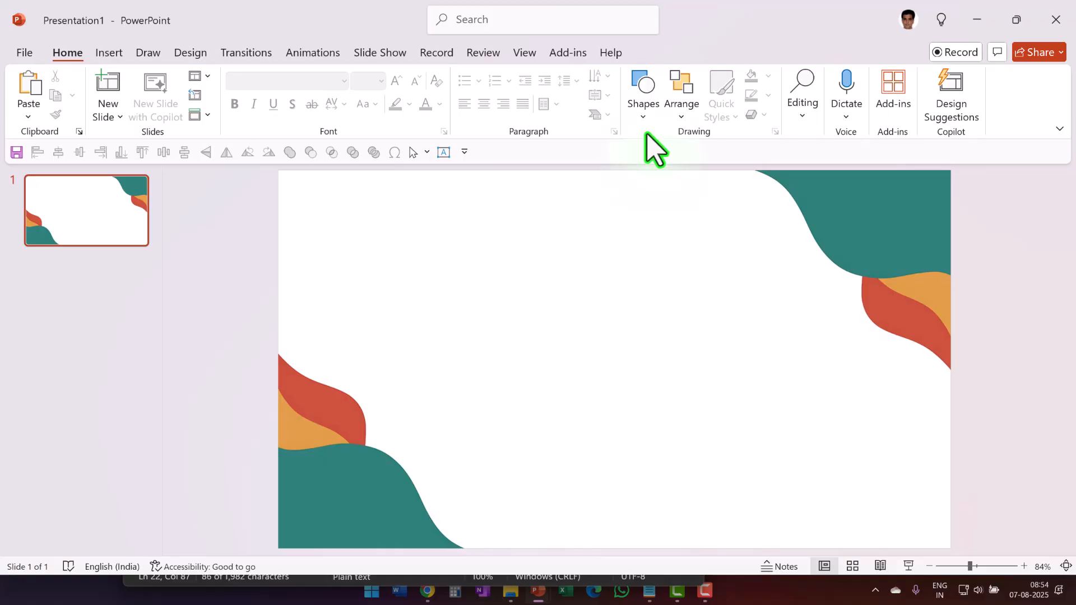
Step: Insert a Parallelogram from Basic Shapes on the left part of the slide
{"action": "left_click", "coordinate": [642, 93]}
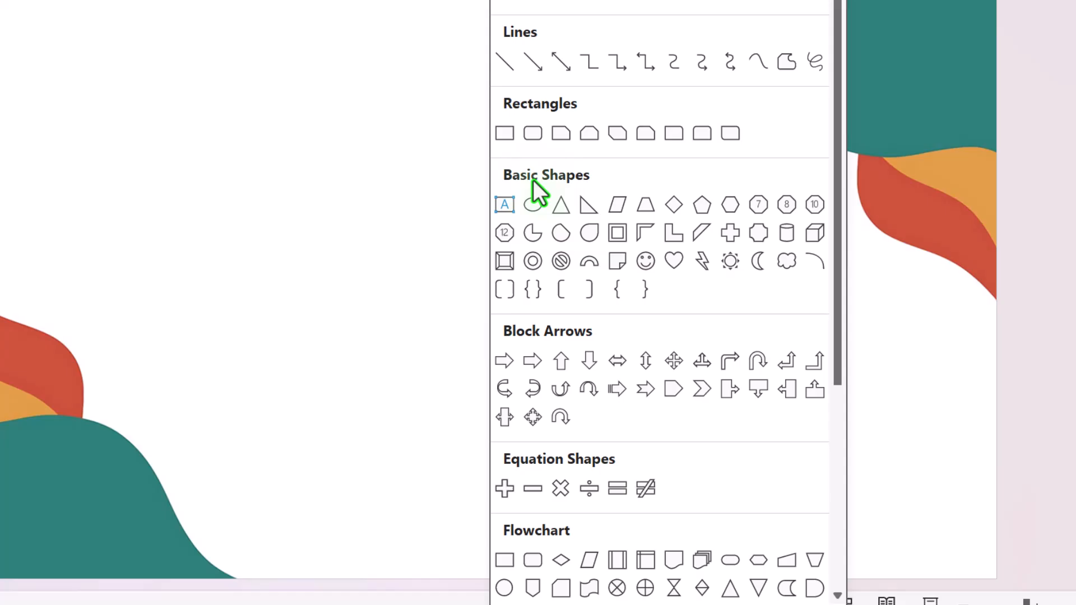
{"action": "mouse_move", "coordinate": [616, 205]}
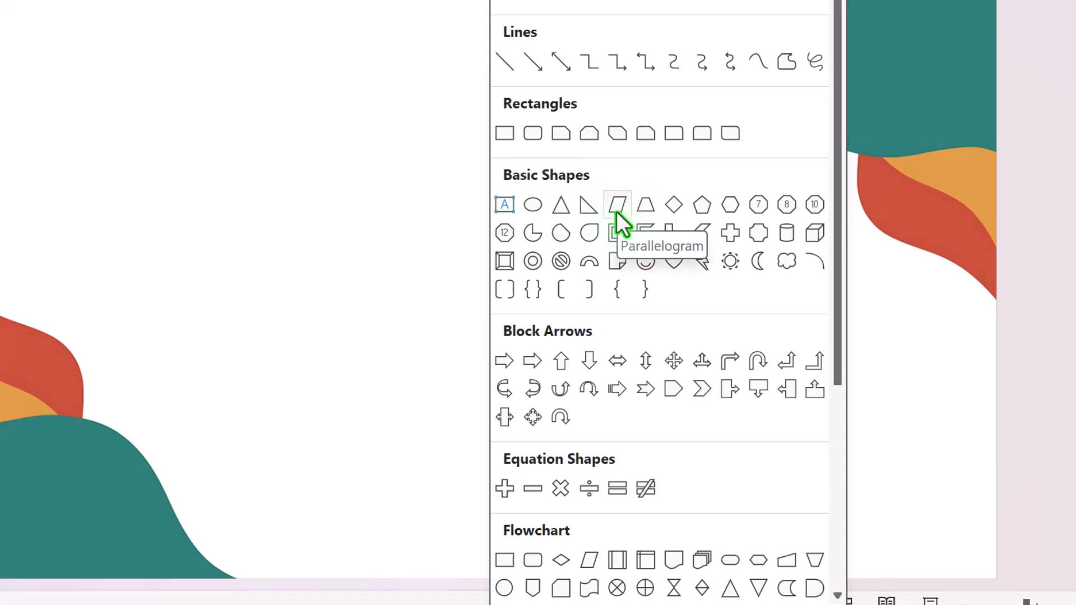
{"action": "left_click", "coordinate": [617, 204]}
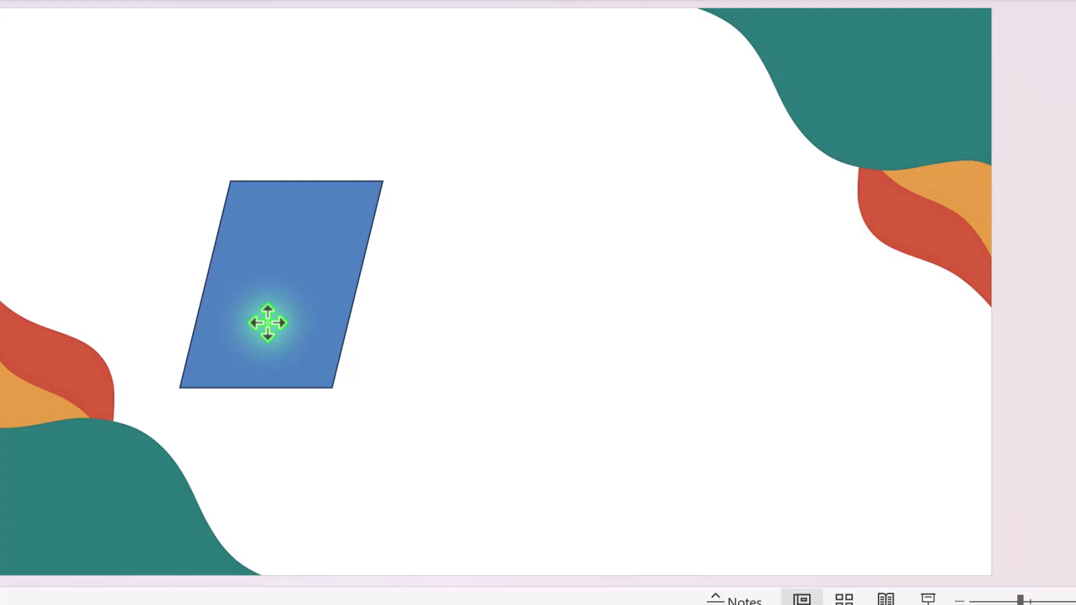
Step: Fill the parallelogram with dark charcoal
{"action": "left_click", "coordinate": [455, 95]}
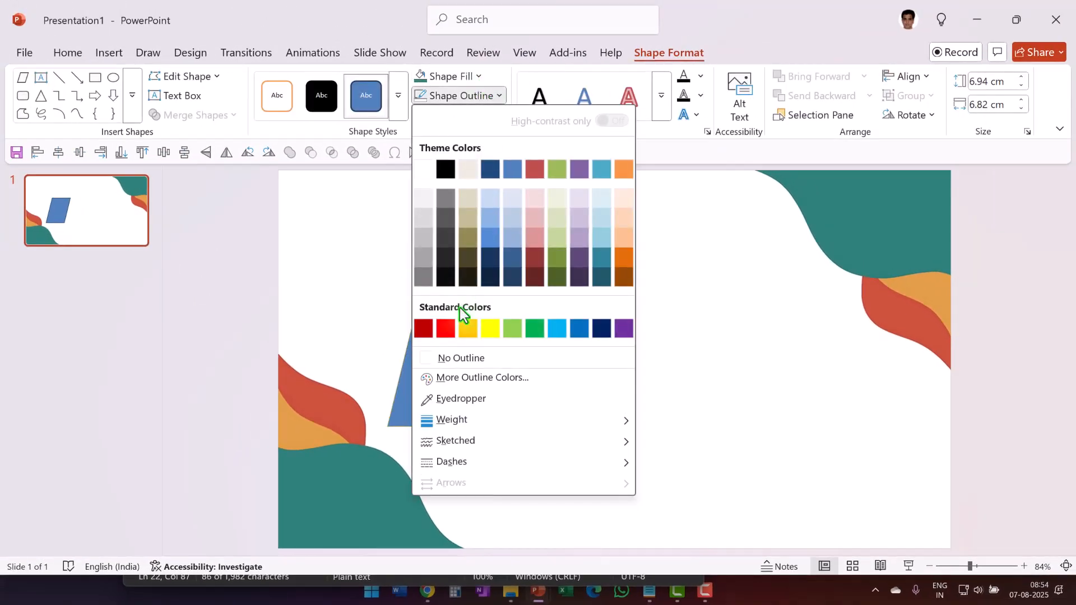
{"action": "left_click", "coordinate": [440, 76]}
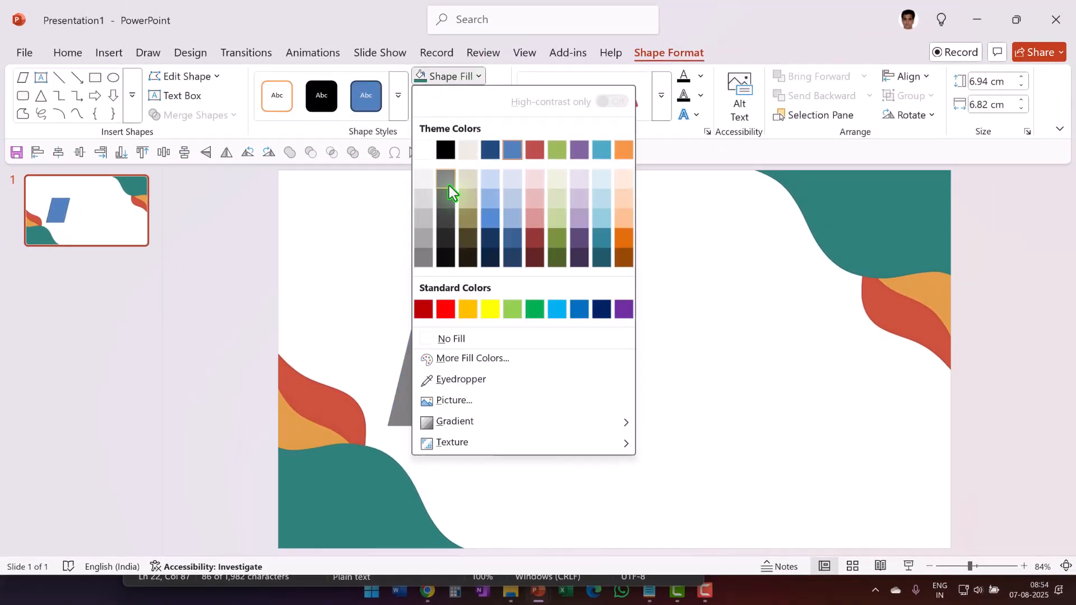
{"action": "left_click", "coordinate": [445, 149]}
{"action": "type", "text": "01"}
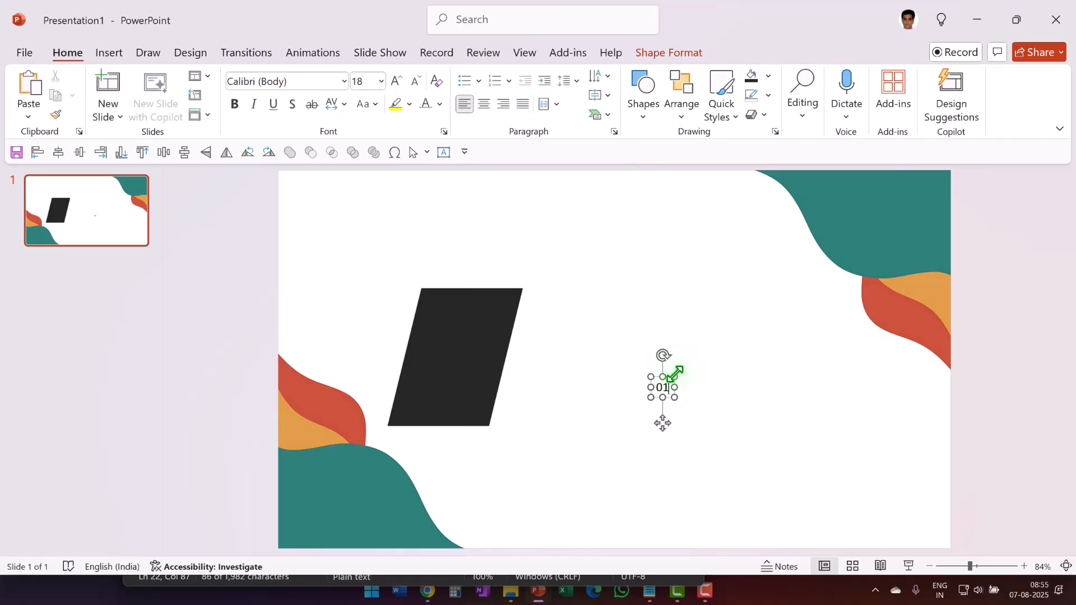
Step: Size the 01 label to 66, move it onto the parallelogram and make it white
{"action": "left_click", "coordinate": [343, 80]}
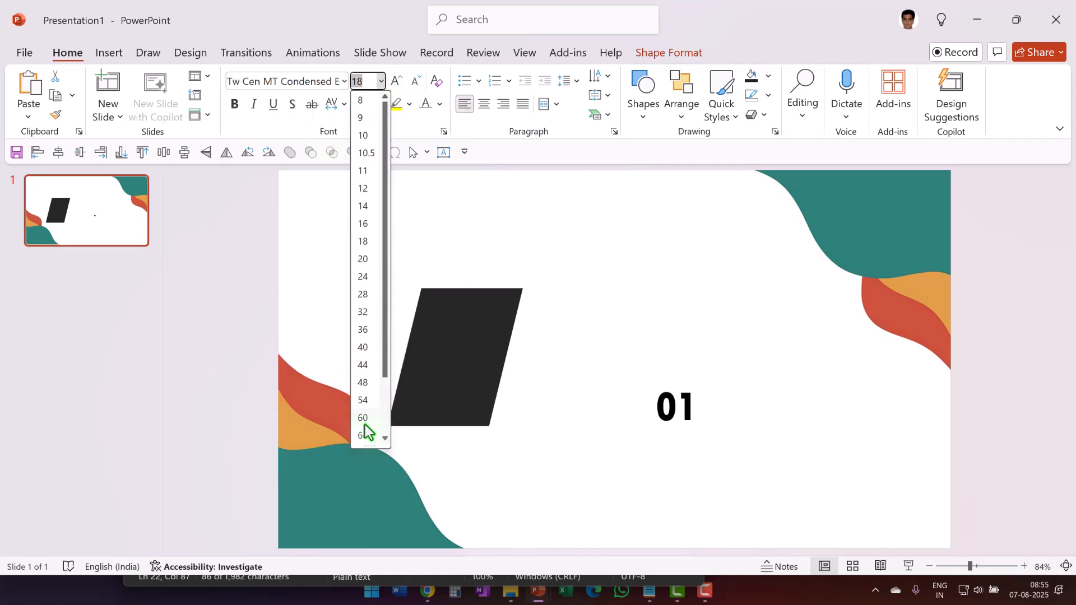
{"action": "left_click", "coordinate": [362, 433]}
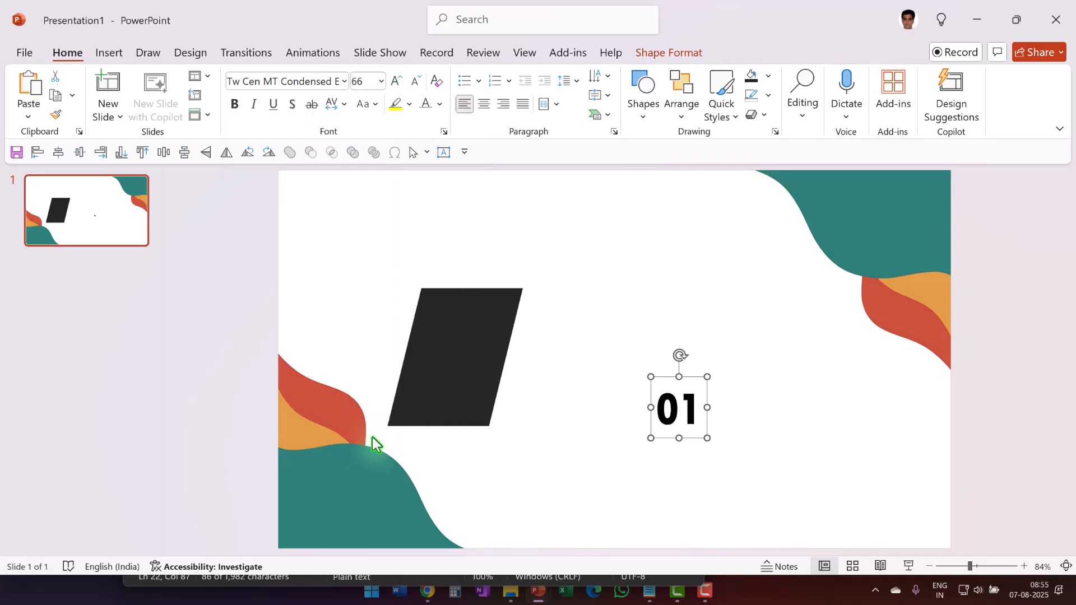
{"action": "left_click_drag", "start_coordinate": [678, 405], "coordinate": [453, 353]}
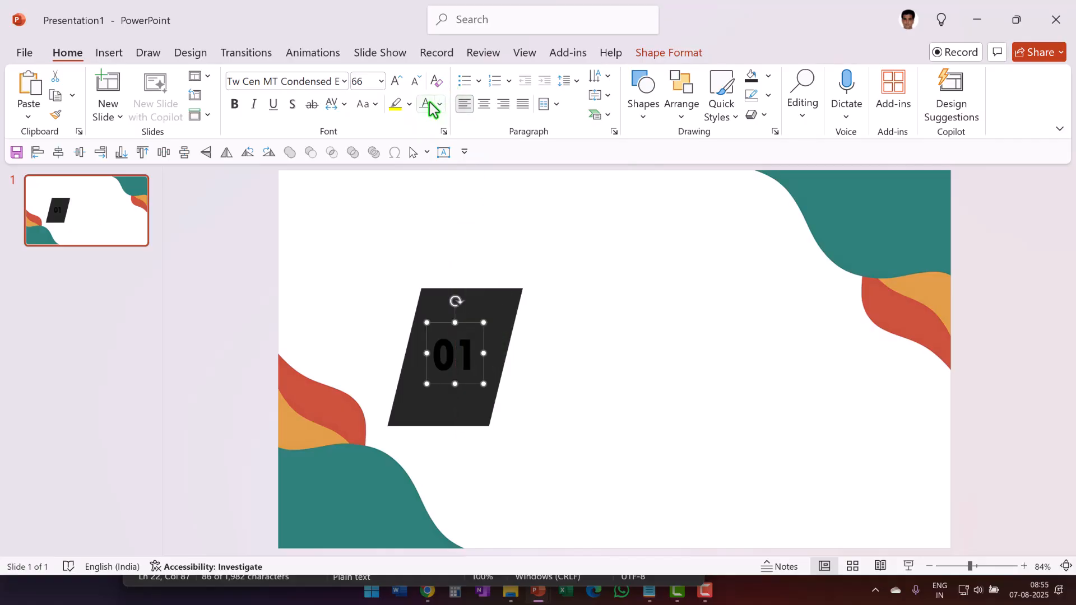
{"action": "left_click", "coordinate": [424, 104]}
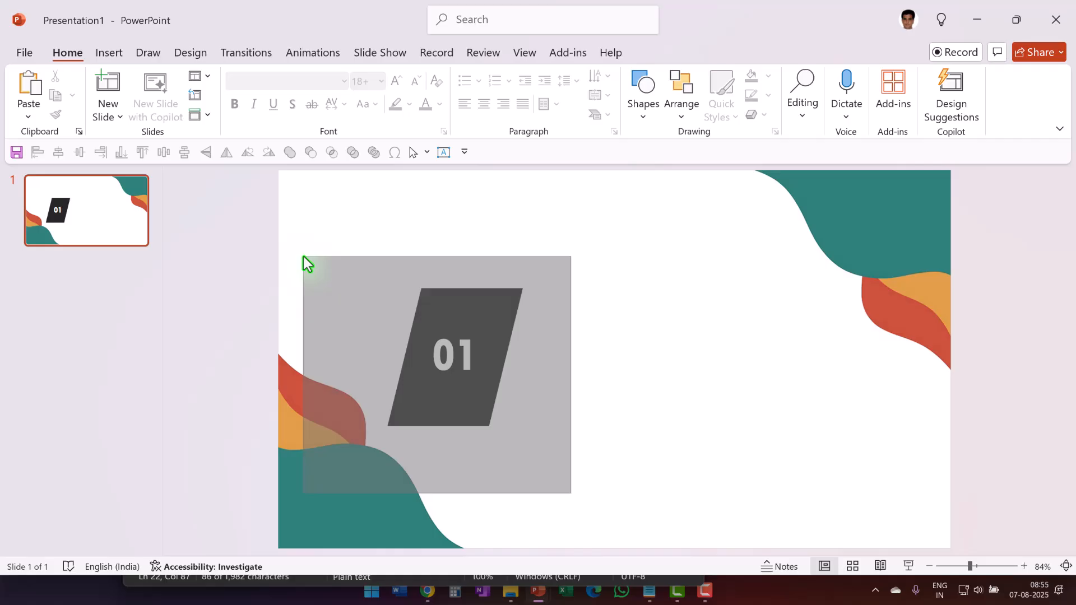
Step: Duplicate the labelled parallelogram twice to the right and renumber the copies 02 and 03
{"action": "left_click", "coordinate": [453, 354]}
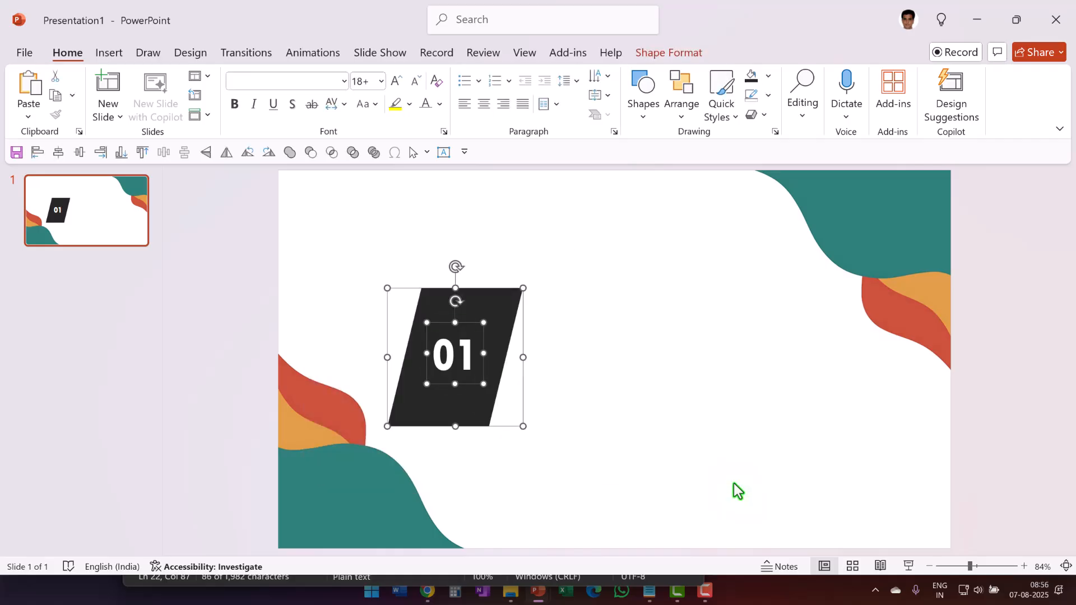
{"action": "left_click_drag", "start_coordinate": [454, 355], "coordinate": [463, 364]}
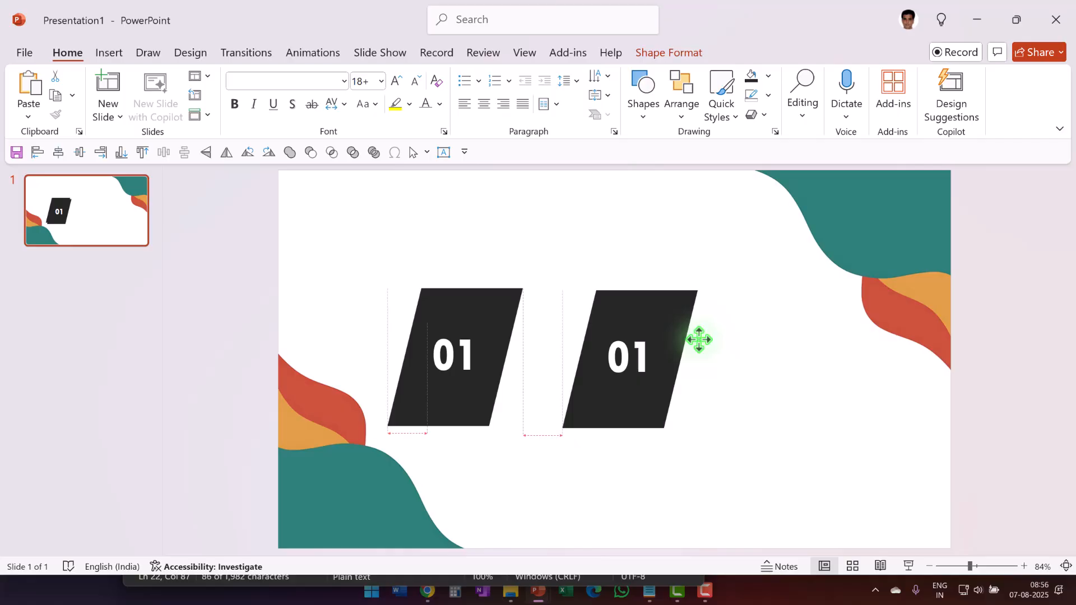
{"action": "left_click", "coordinate": [629, 355]}
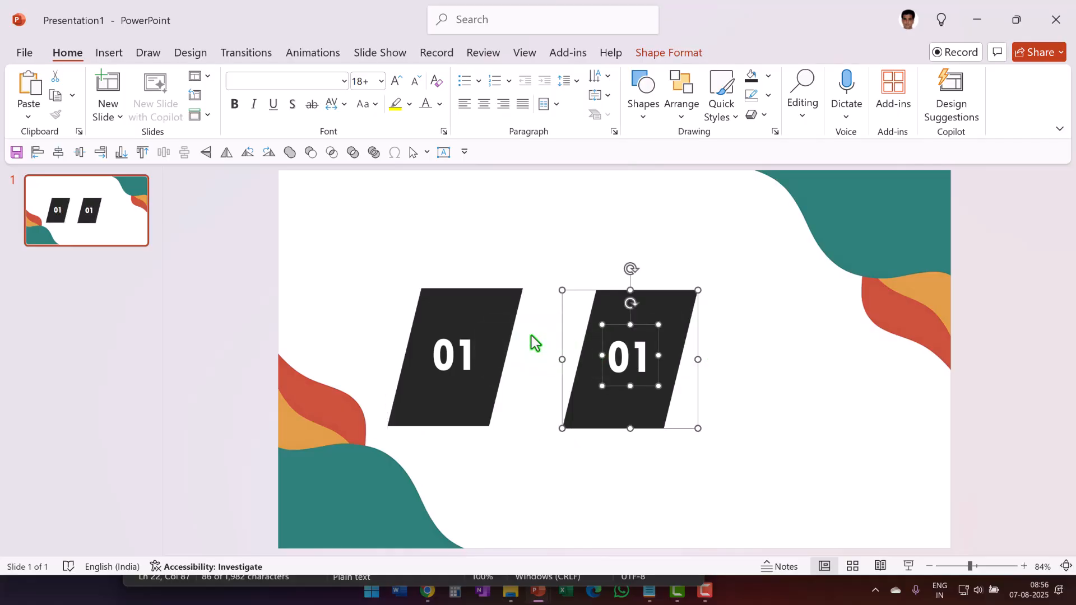
{"action": "mouse_move", "coordinate": [719, 577]}
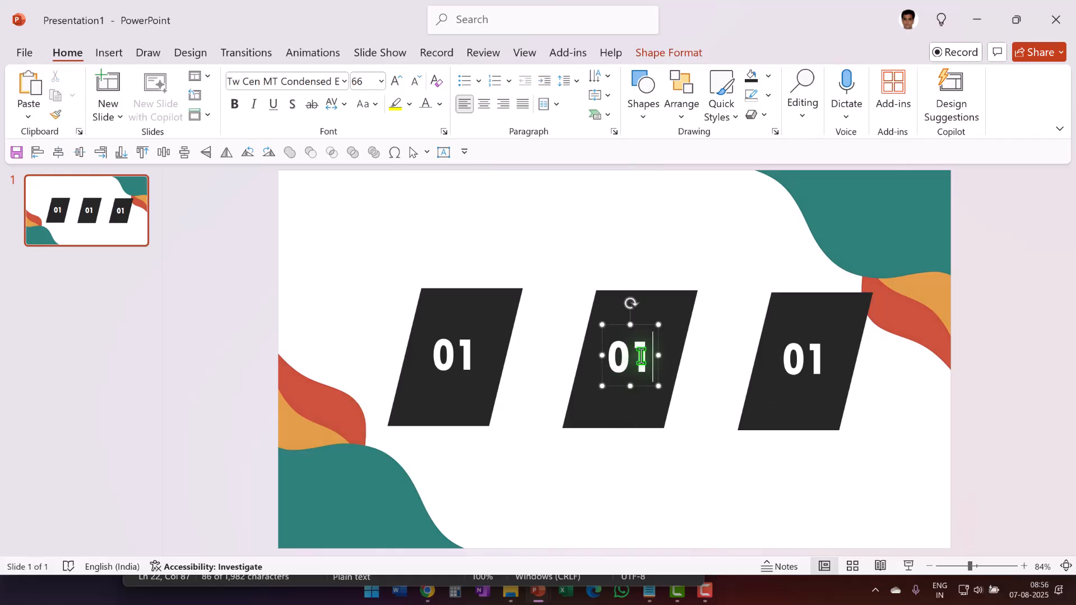
{"action": "type", "text": "2"}
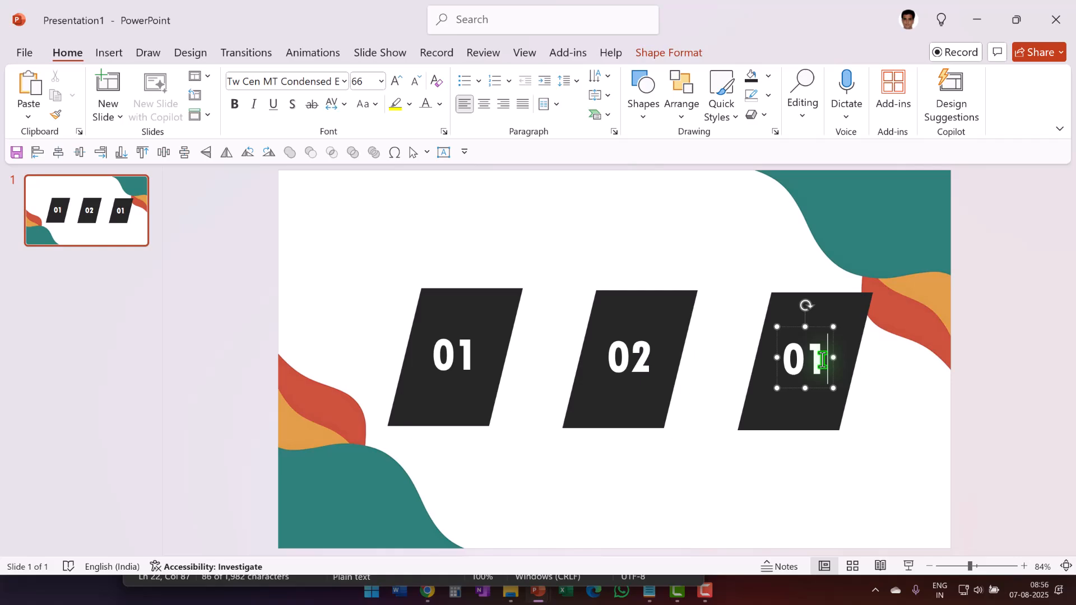
{"action": "type", "text": "3"}
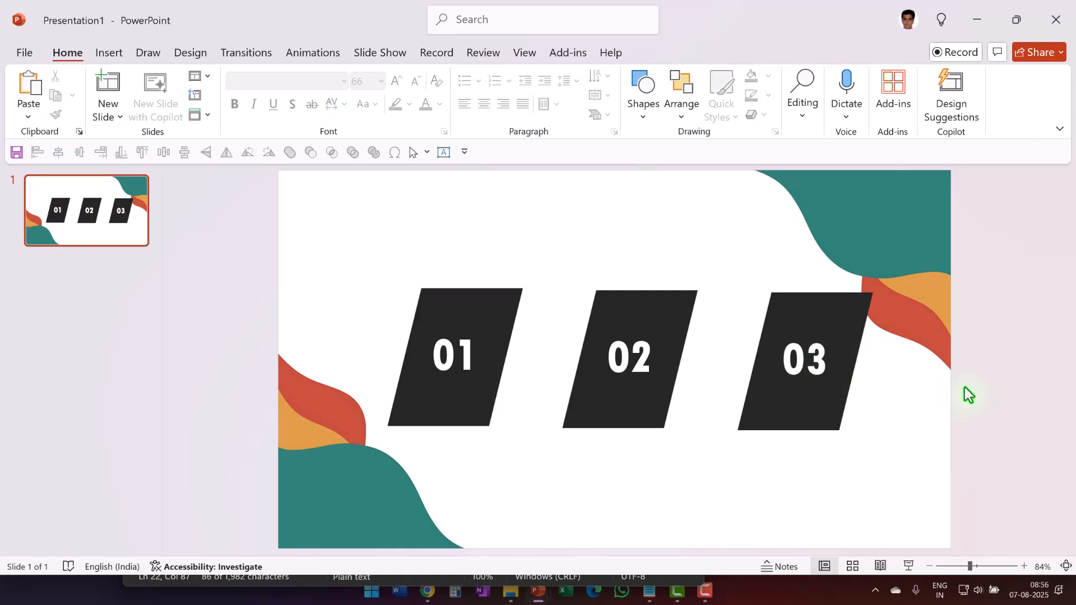
{"action": "mouse_move", "coordinate": [434, 417]}
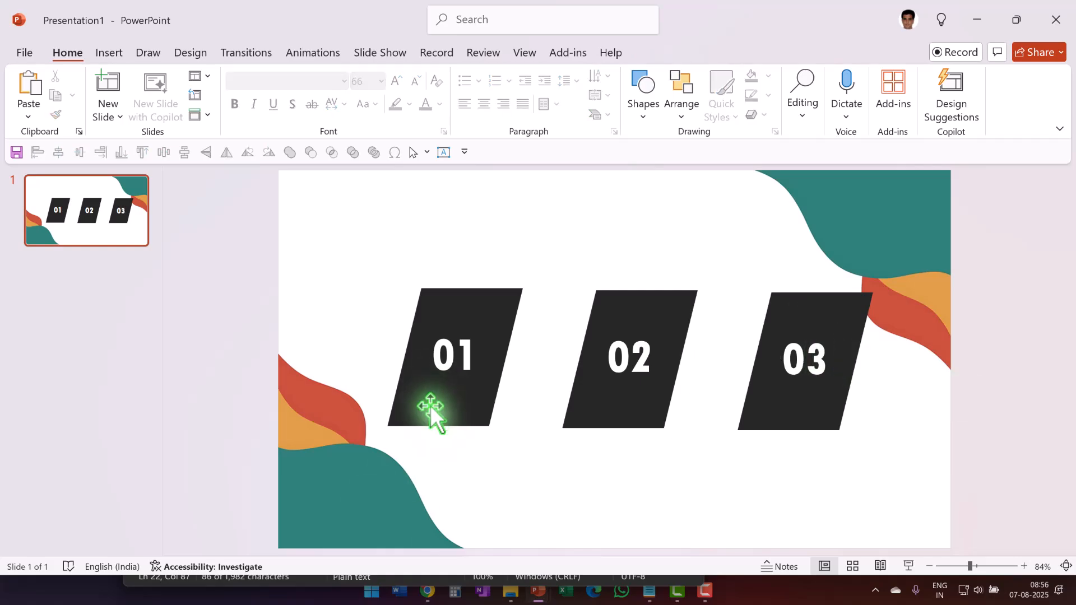
{"action": "mouse_move", "coordinate": [817, 578]}
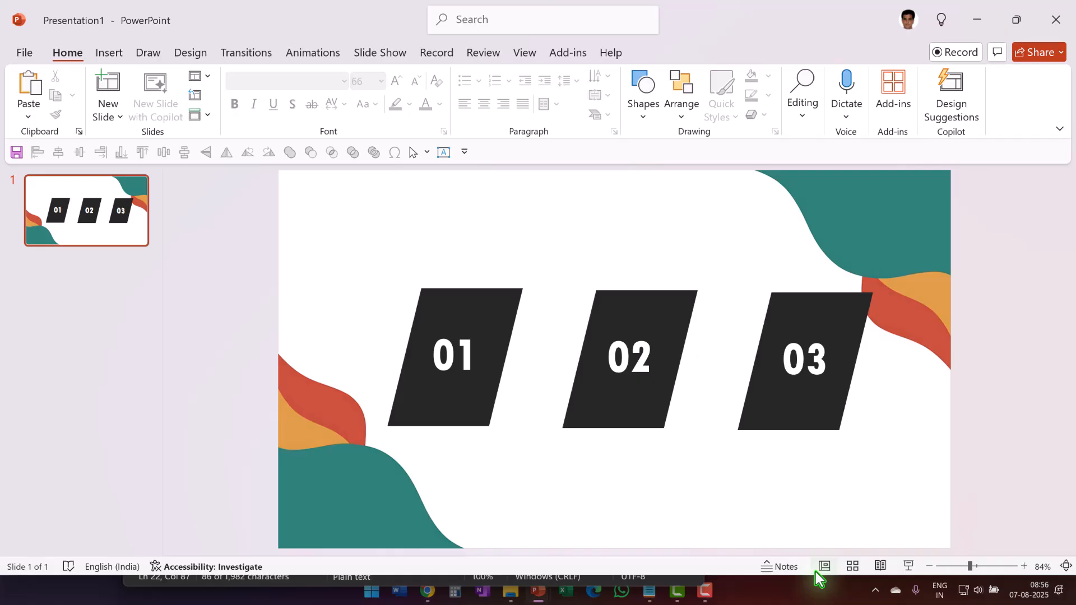
Step: Give all three numbered parallelograms a Float In entrance and set its direction
{"action": "left_click", "coordinate": [958, 565]}
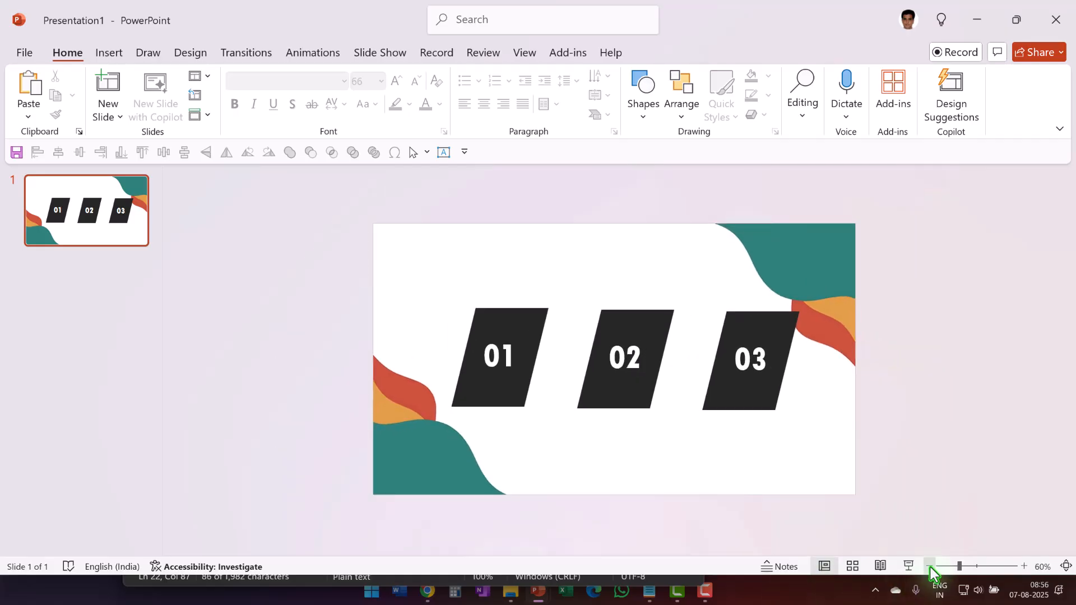
{"action": "left_click", "coordinate": [931, 566]}
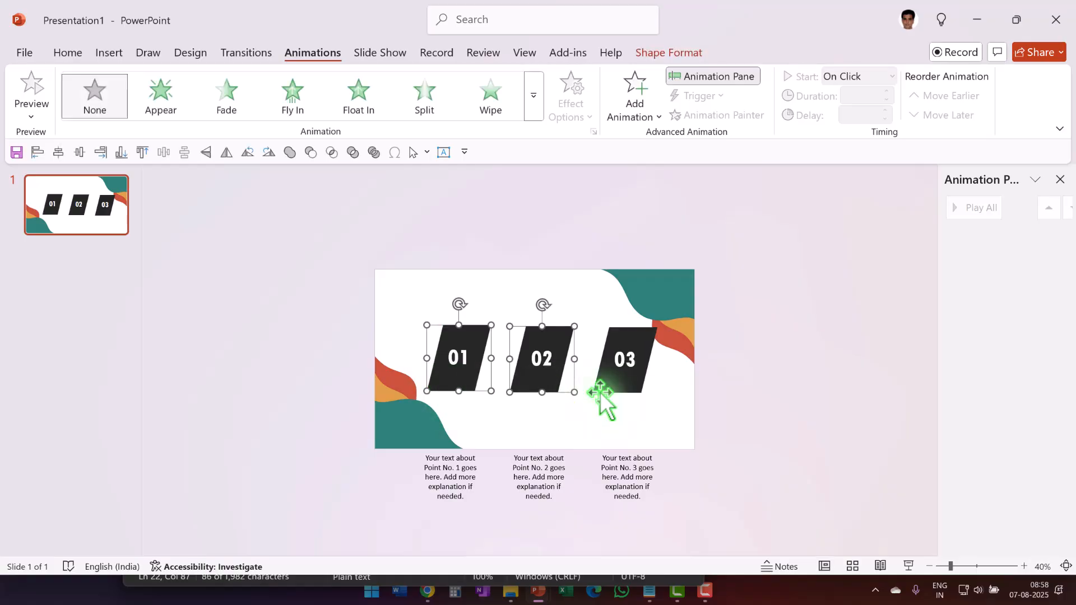
{"action": "left_click", "coordinate": [624, 359]}
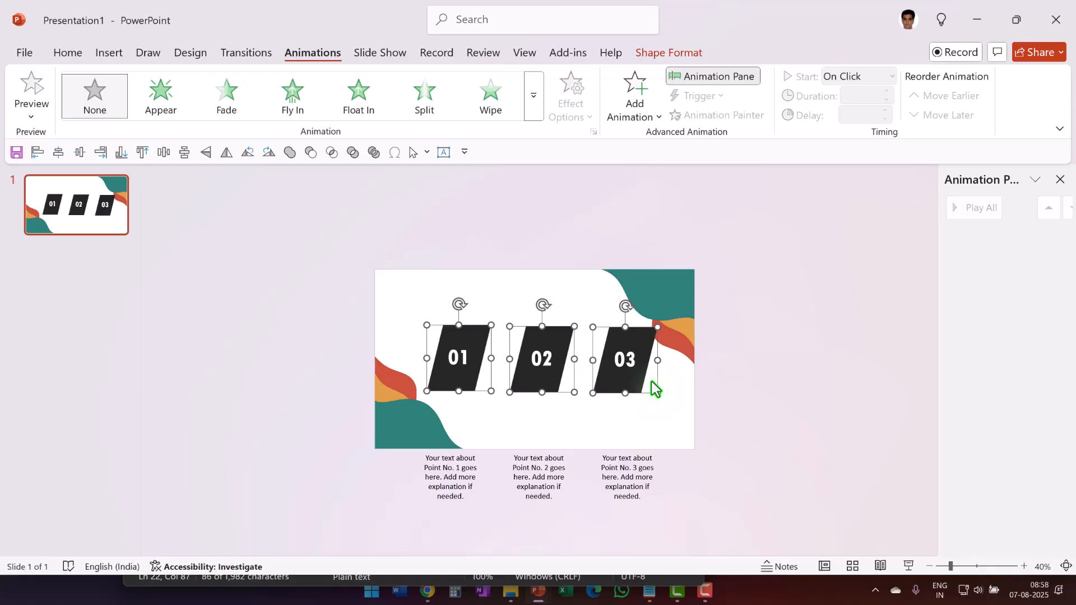
{"action": "left_click", "coordinate": [532, 96]}
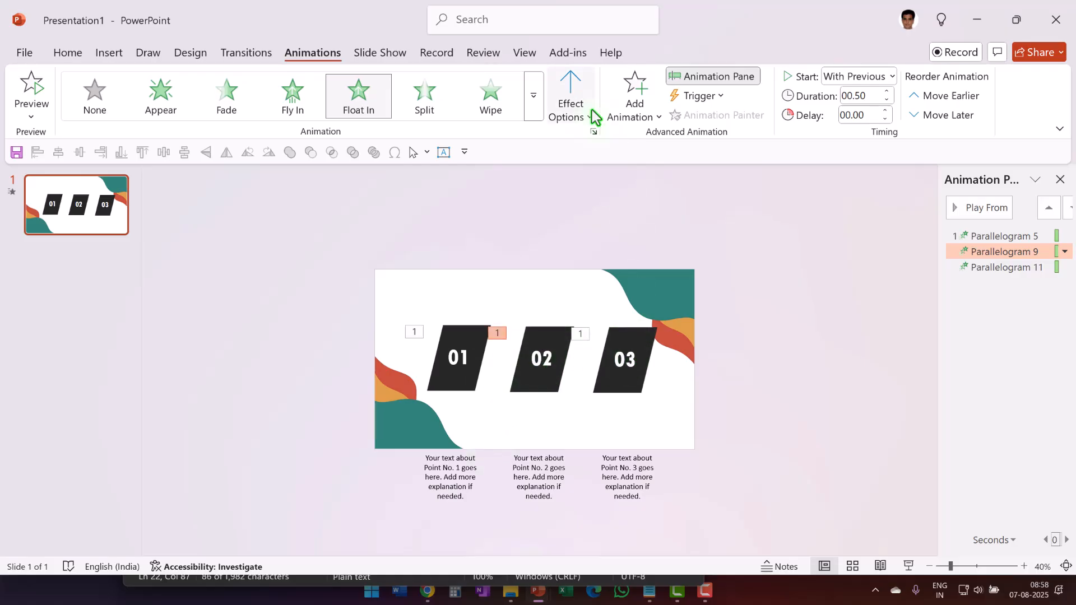
{"action": "left_click", "coordinate": [985, 207]}
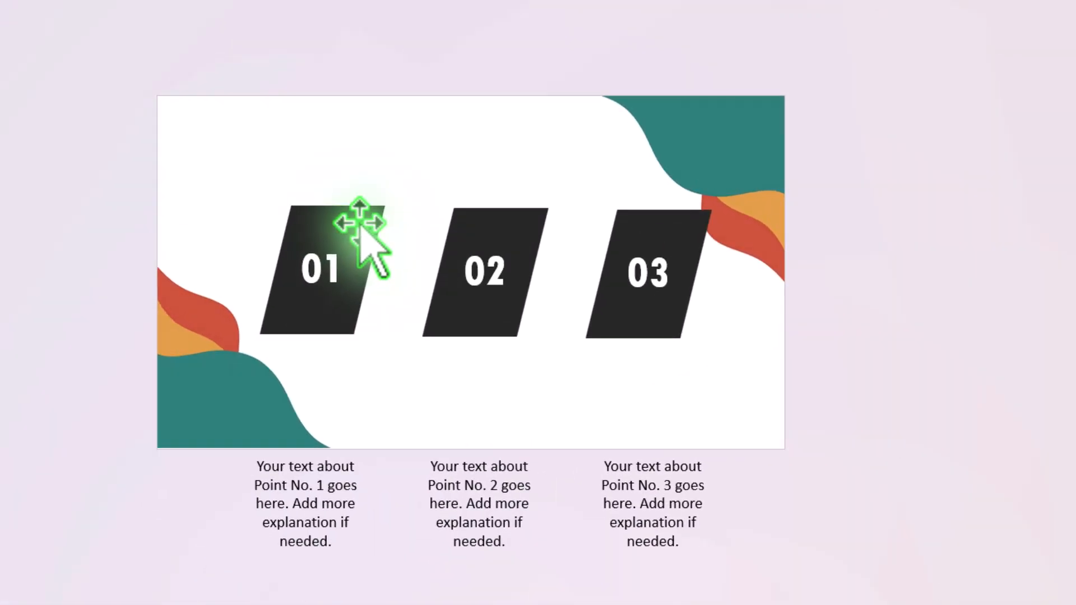
Step: Straighten parallelogram 01 into a square and eyedrop the wave's teal as its fill
{"action": "left_click", "coordinate": [319, 268]}
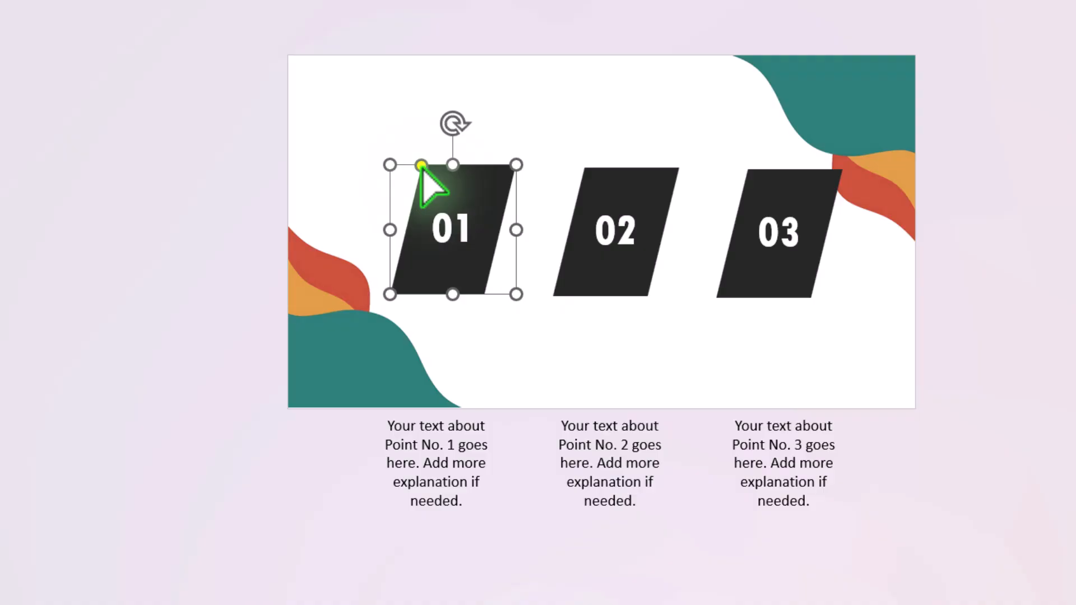
{"action": "left_click_drag", "start_coordinate": [422, 165], "coordinate": [389, 166]}
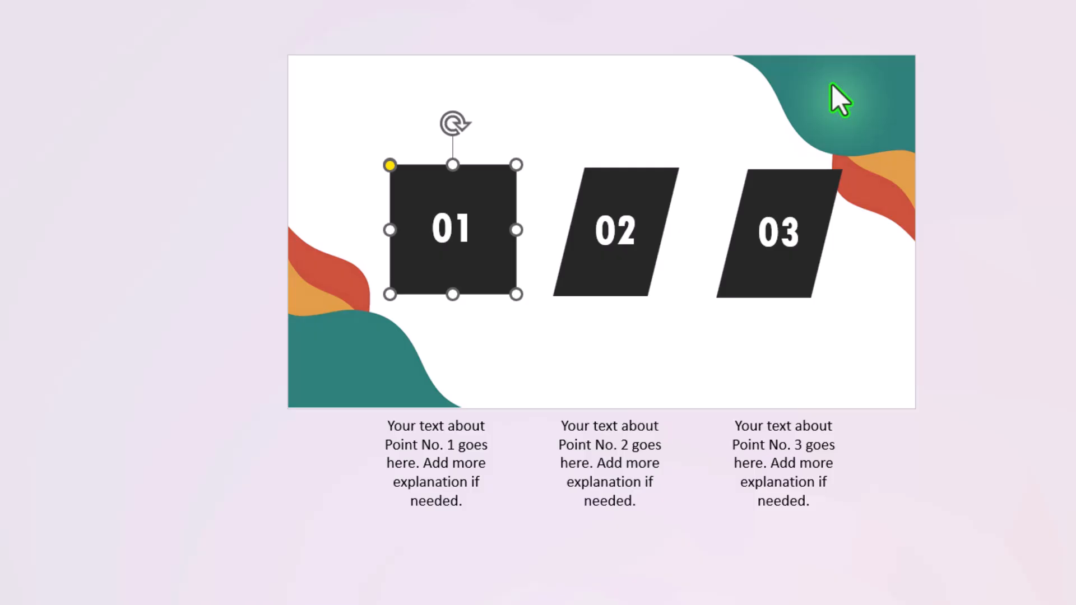
{"action": "mouse_move", "coordinate": [889, 72]}
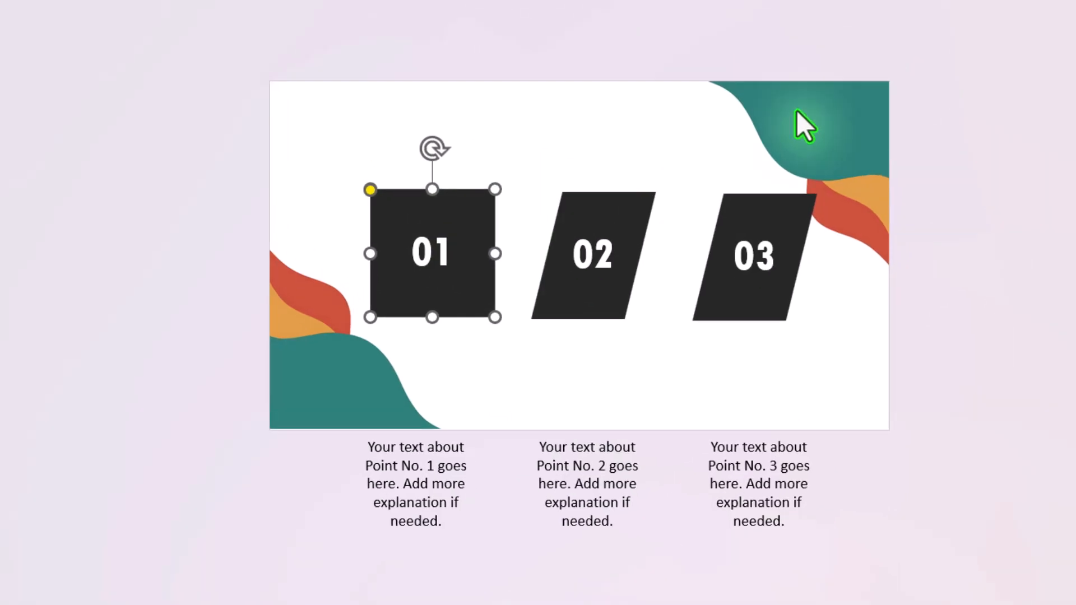
{"action": "left_click", "coordinate": [709, 59]}
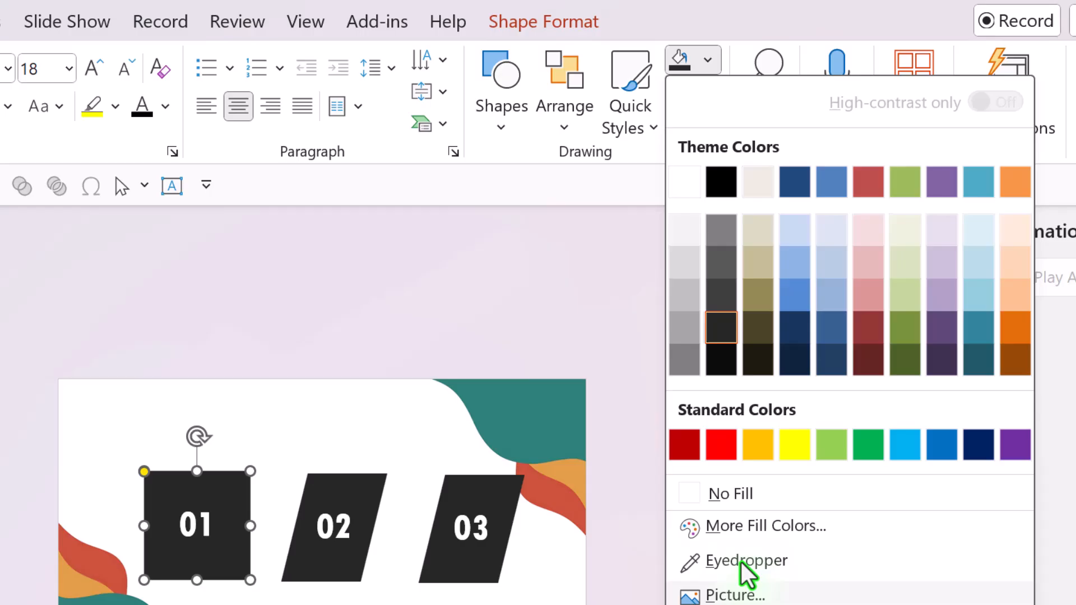
{"action": "left_click", "coordinate": [747, 561]}
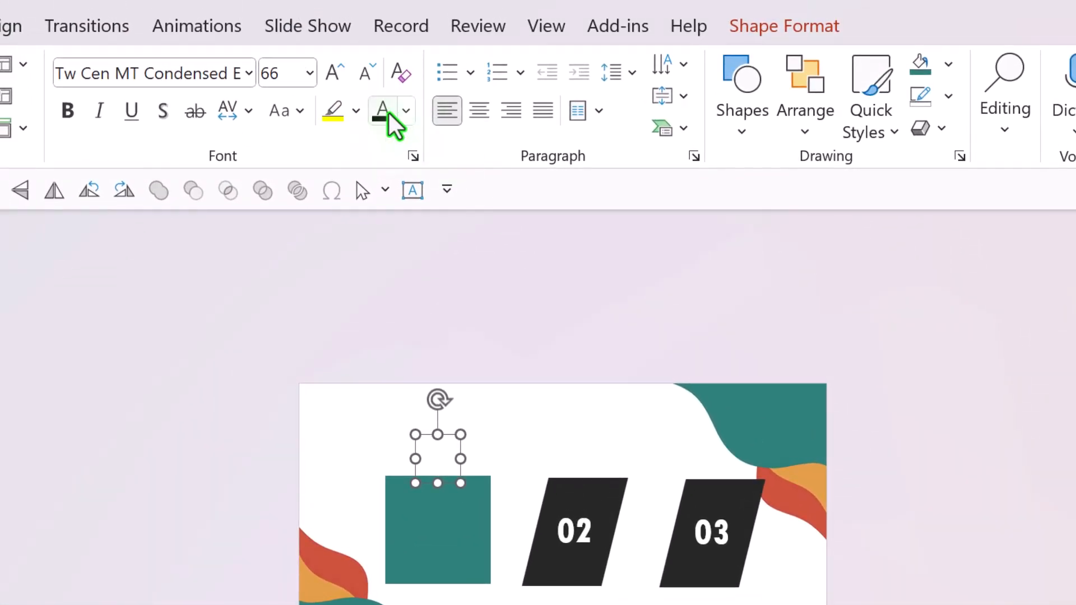
Step: Make 01 black and move the Point No. 1 caption into the square in white
{"action": "left_click", "coordinate": [383, 110]}
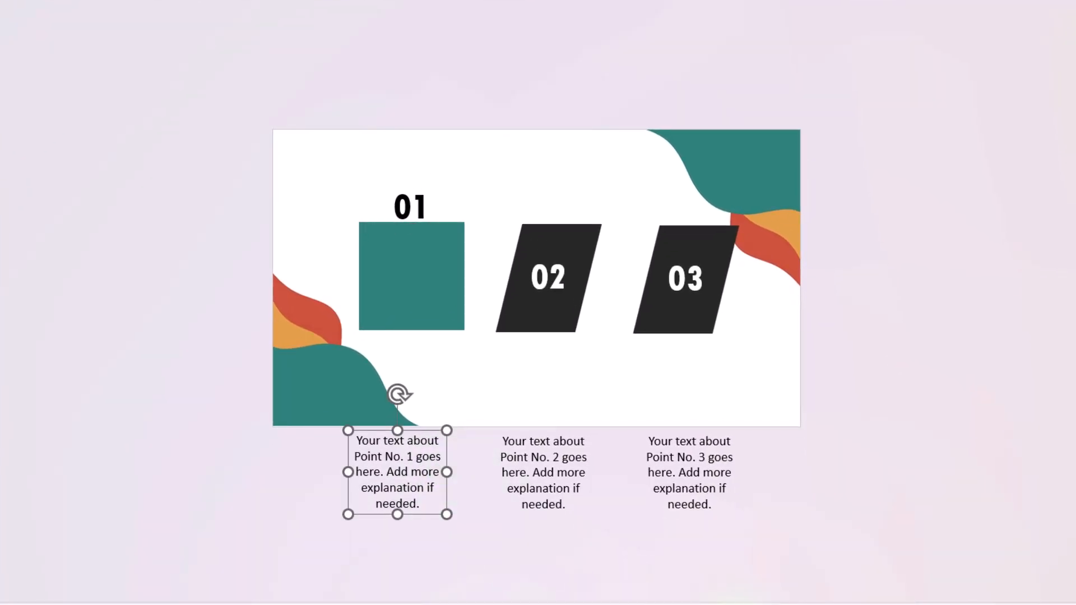
{"action": "left_click_drag", "start_coordinate": [396, 472], "coordinate": [410, 281]}
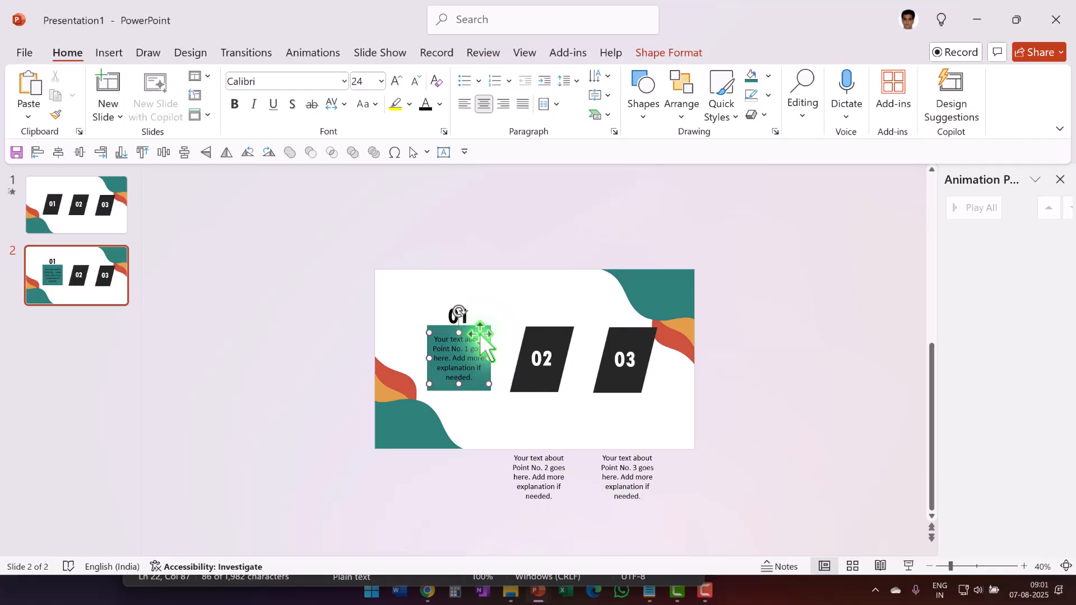
{"action": "left_click", "coordinate": [440, 104]}
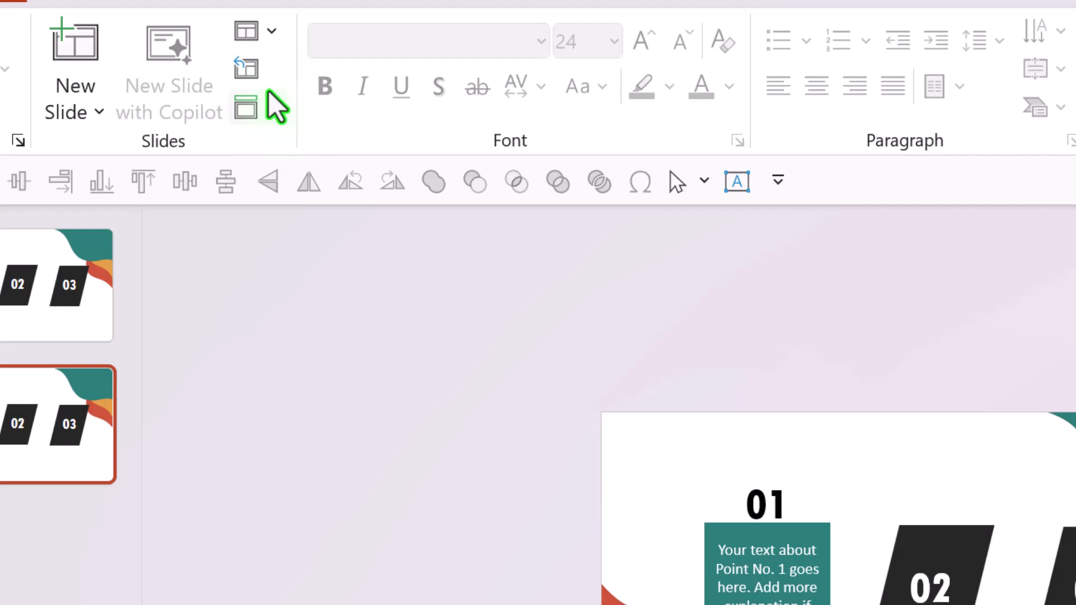
Step: Apply the Morph transition to slide 2, preview it full-screen, then exit
{"action": "left_click", "coordinate": [485, 104]}
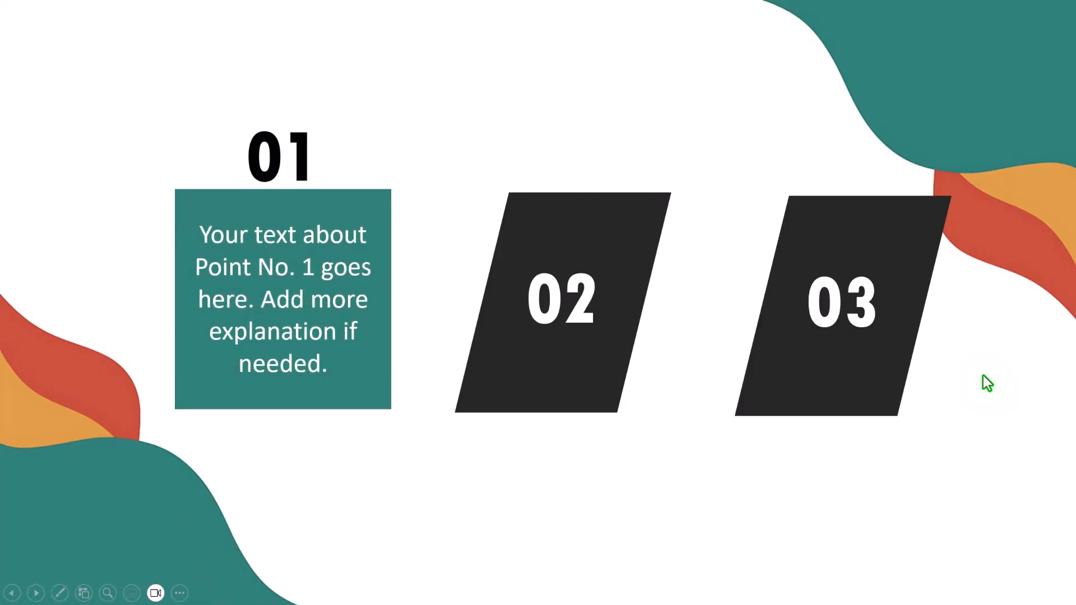
{"action": "mouse_move", "coordinate": [289, 162]}
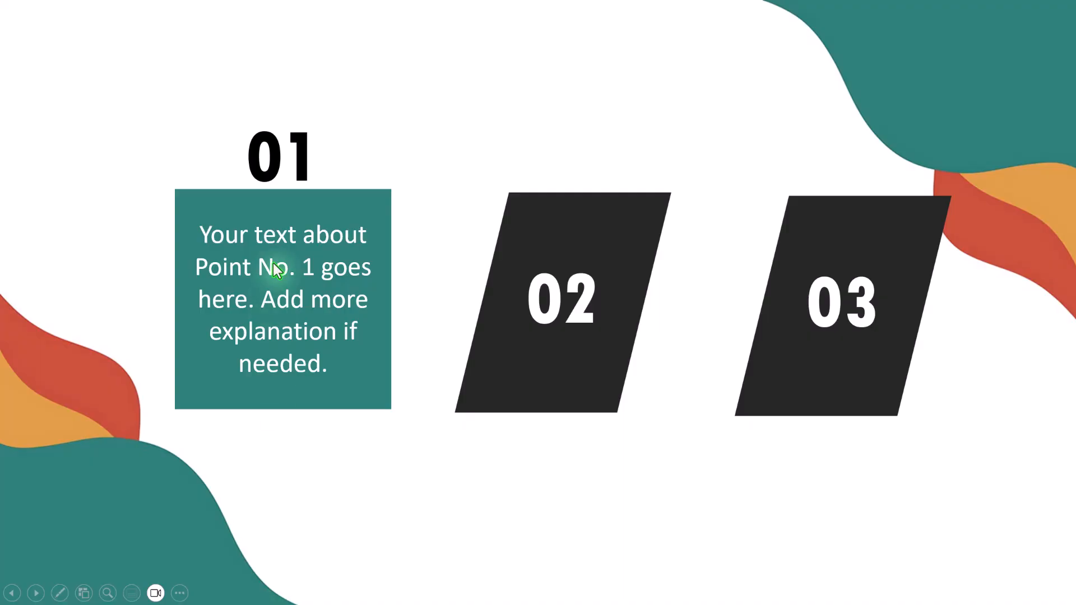
{"action": "mouse_move", "coordinate": [360, 204]}
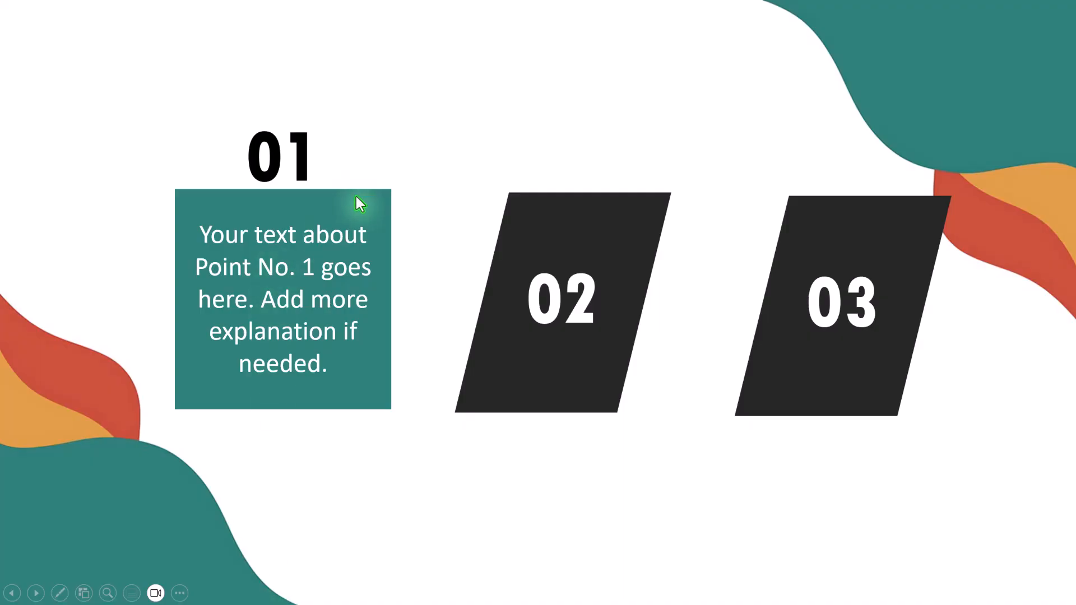
{"action": "mouse_move", "coordinate": [945, 65]}
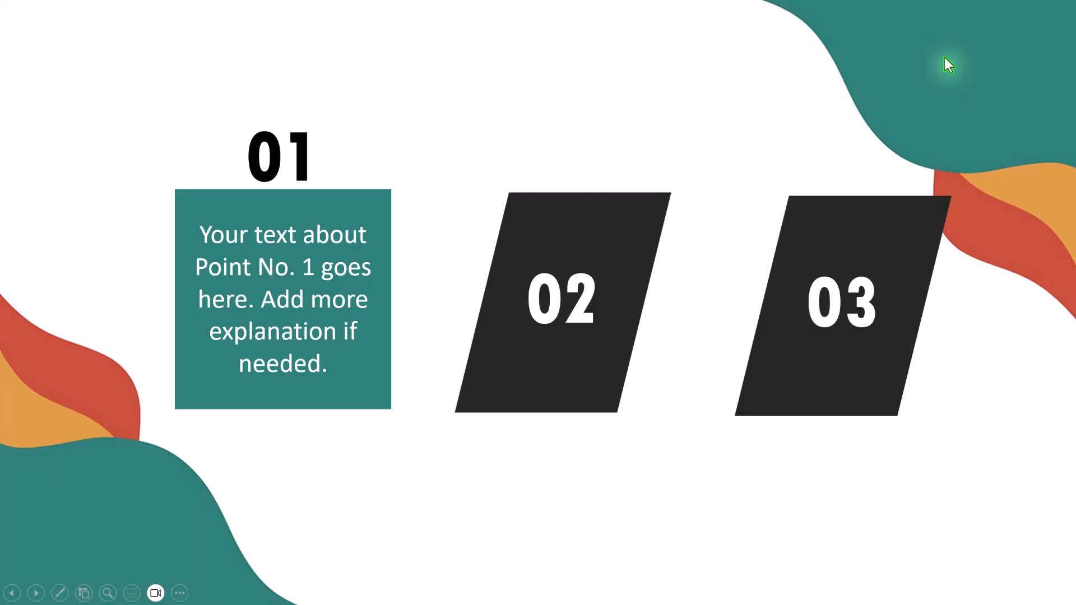
{"action": "key", "text": "escape"}
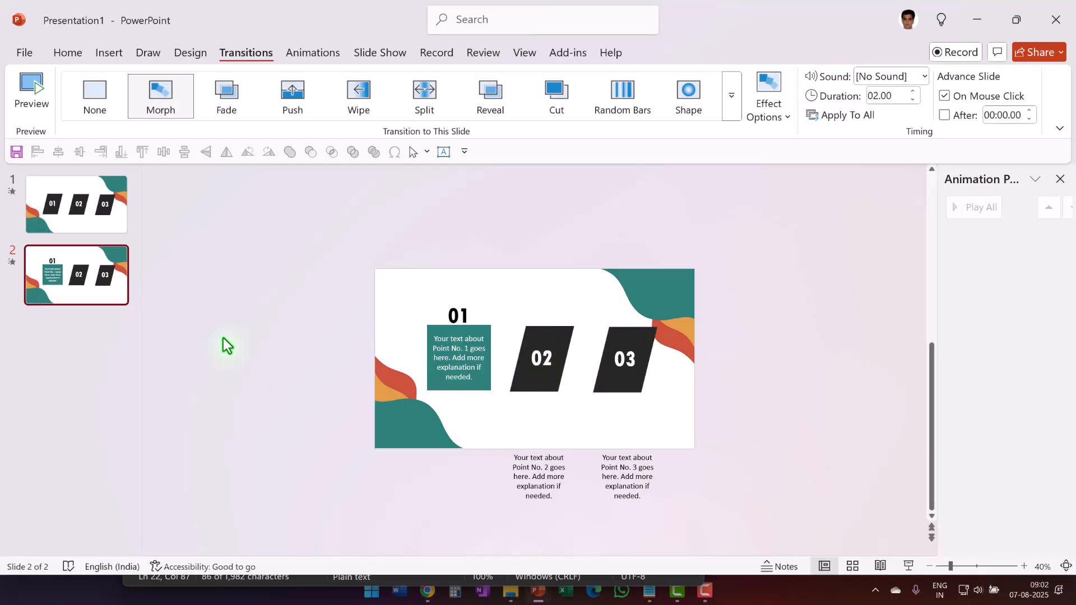
Step: Duplicate slide 2 and move the Point No. 2 text into square 02
{"action": "right_click", "coordinate": [76, 274]}
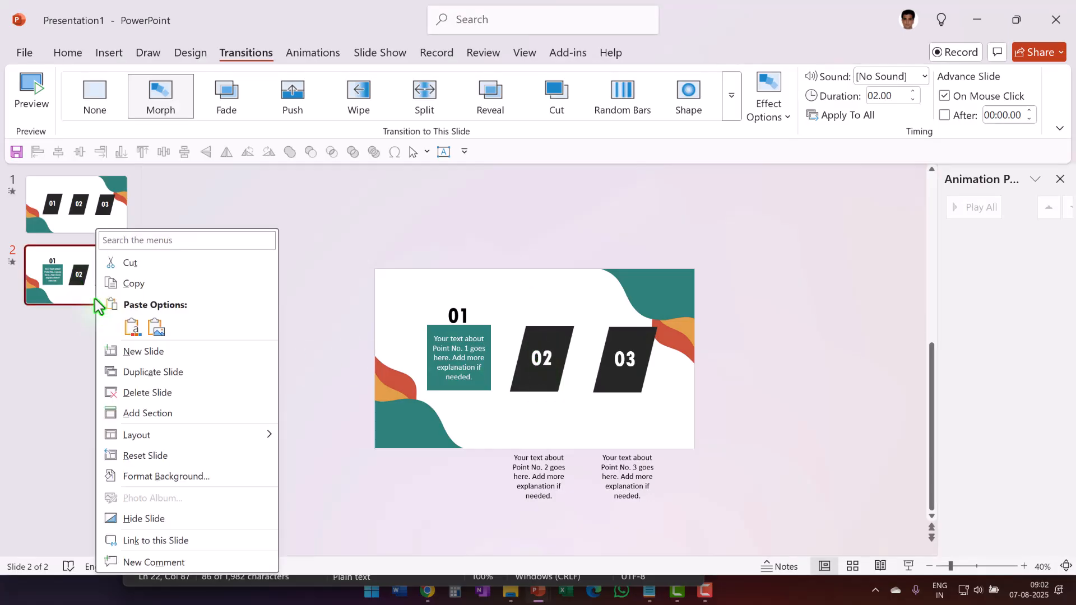
{"action": "left_click", "coordinate": [153, 372]}
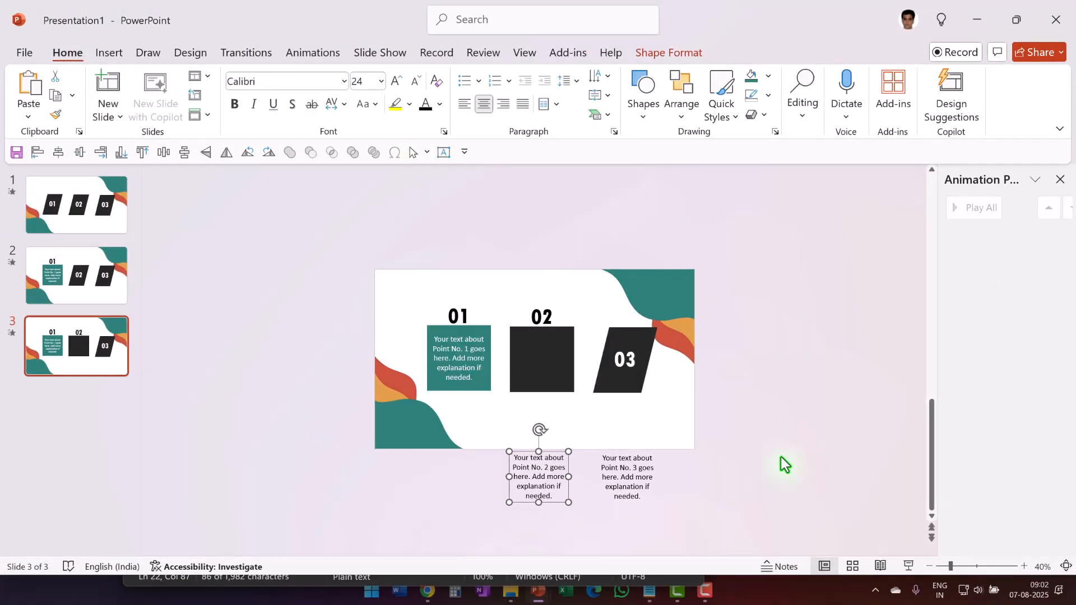
{"action": "left_click_drag", "start_coordinate": [538, 477], "coordinate": [538, 354]}
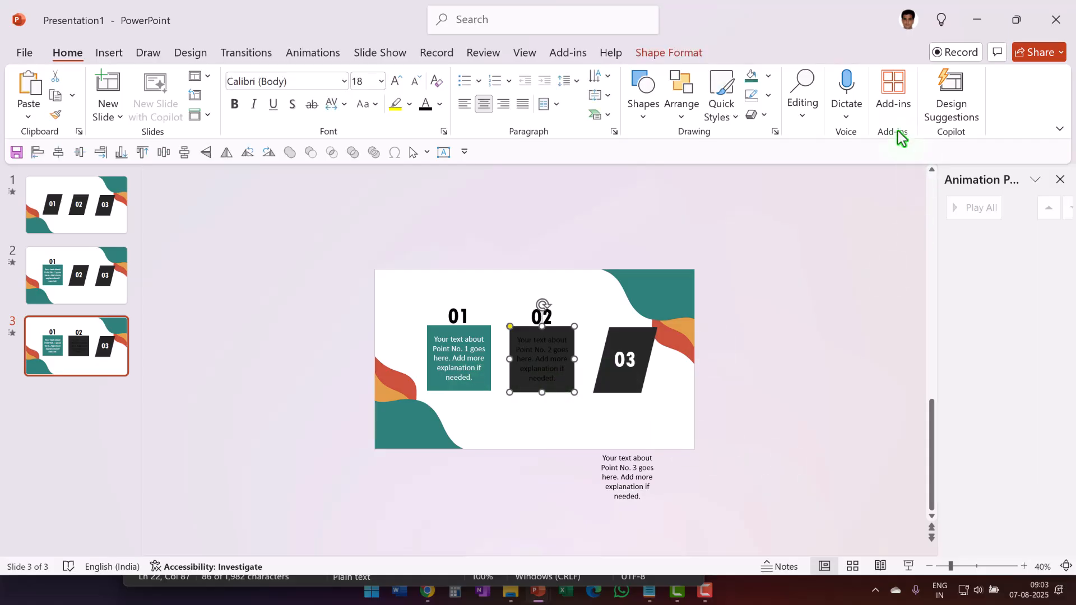
Step: Fill square 02 with the wave's orange using the eyedropper
{"action": "left_click", "coordinate": [750, 77]}
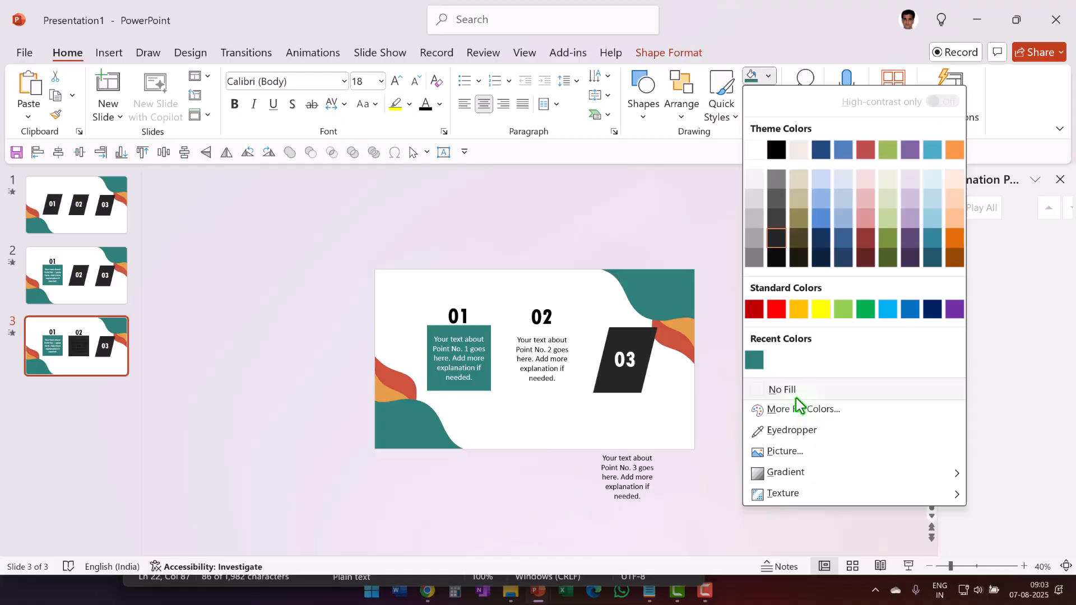
{"action": "left_click", "coordinate": [792, 430]}
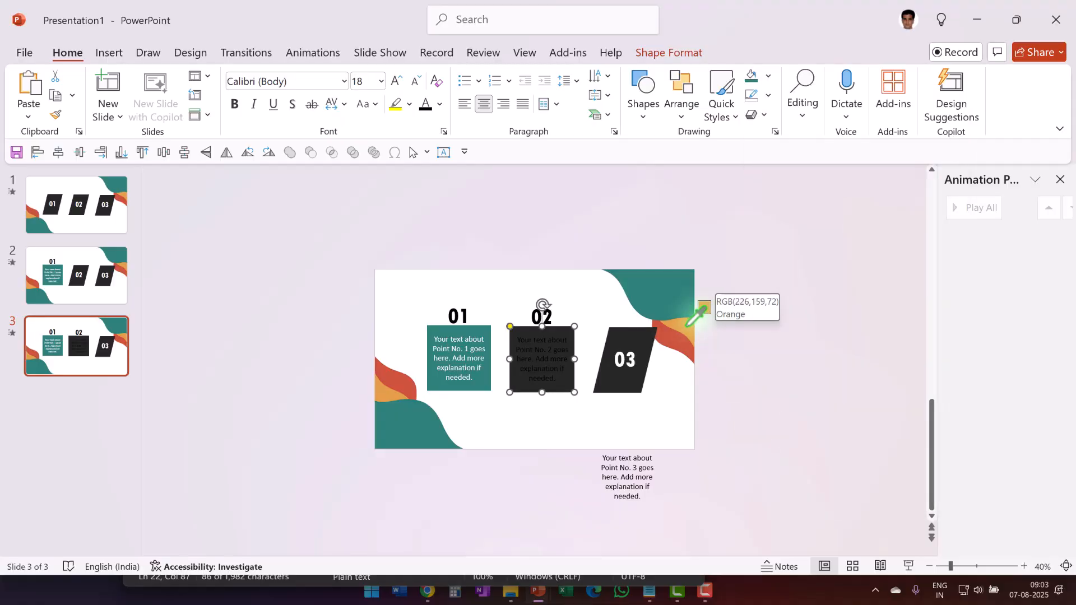
{"action": "left_click", "coordinate": [700, 315]}
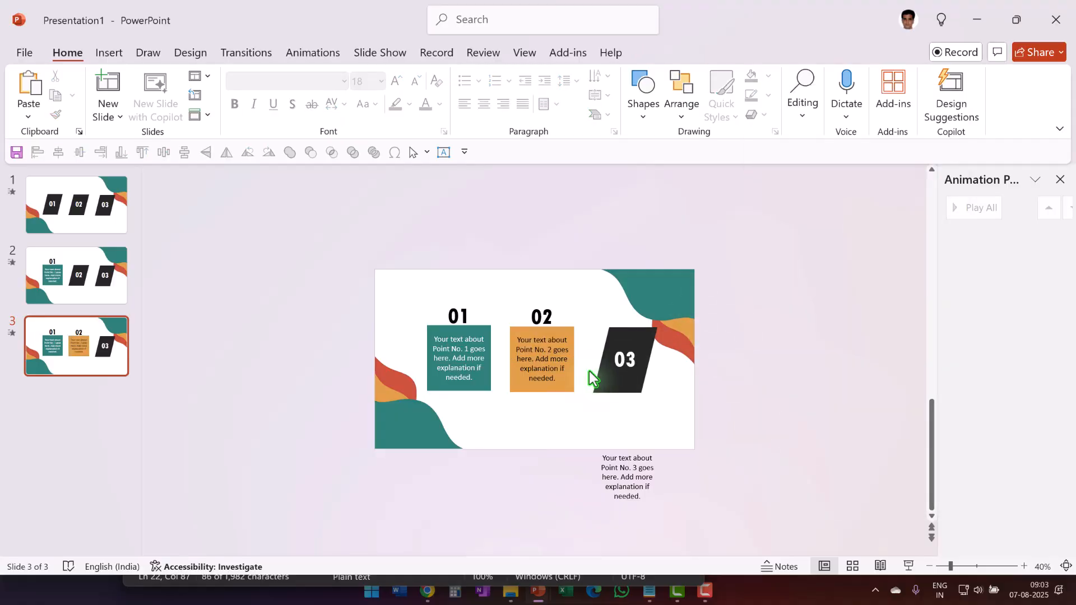
{"action": "right_click", "coordinate": [592, 378]}
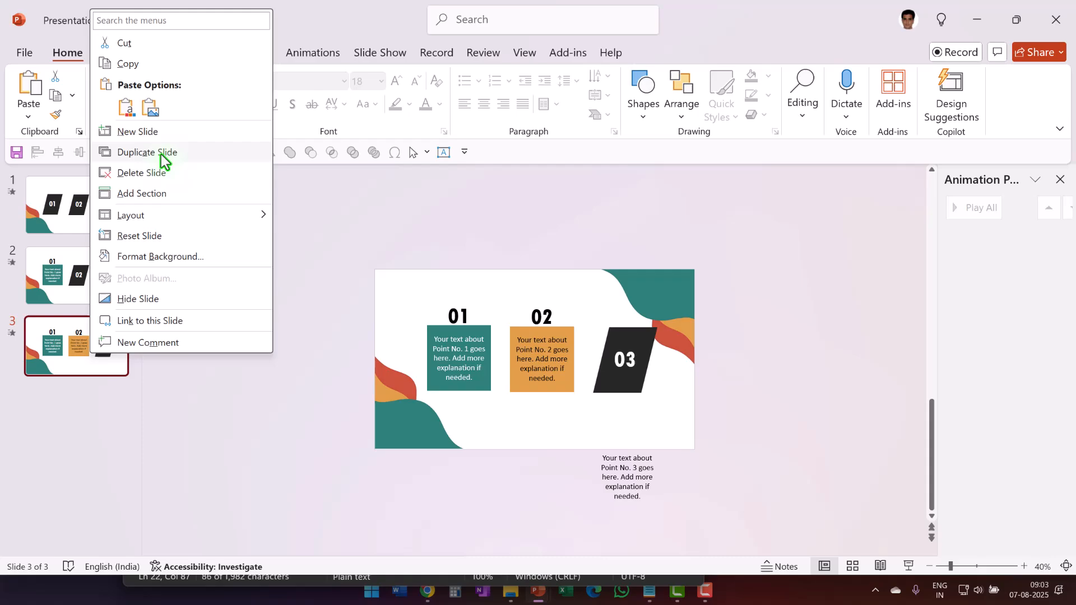
Step: Duplicate slide 3 and turn 03 into a red square with its caption
{"action": "left_click", "coordinate": [145, 152]}
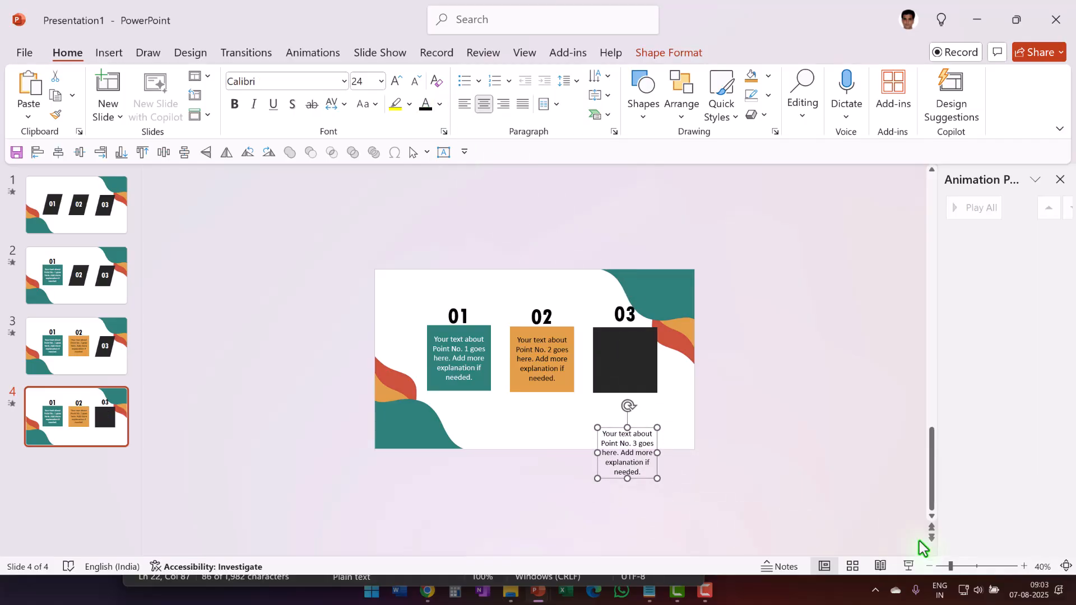
{"action": "left_click", "coordinate": [753, 75]}
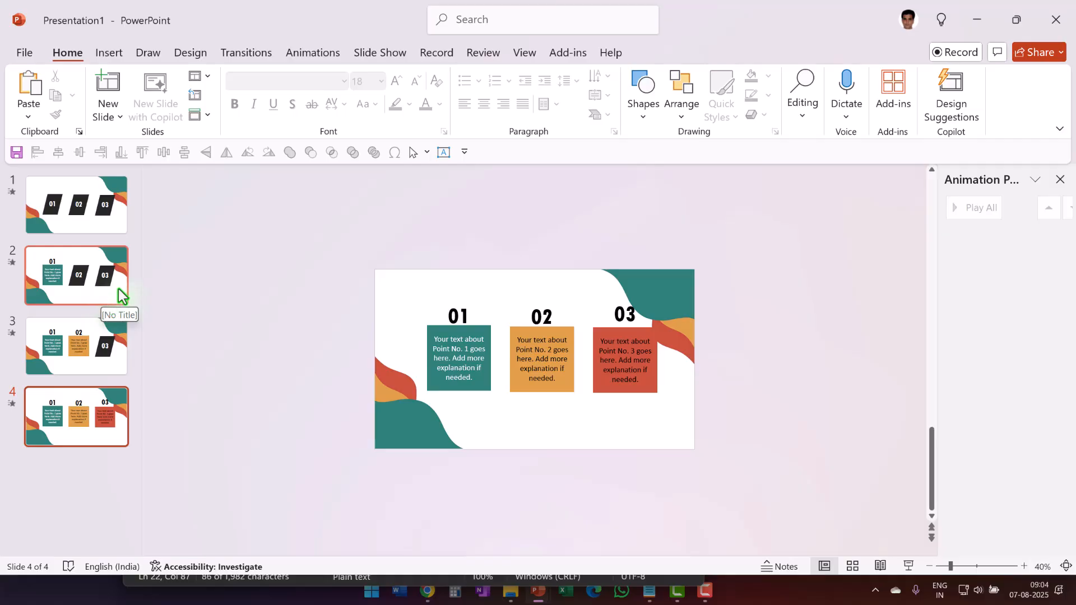
{"action": "mouse_move", "coordinate": [105, 293]}
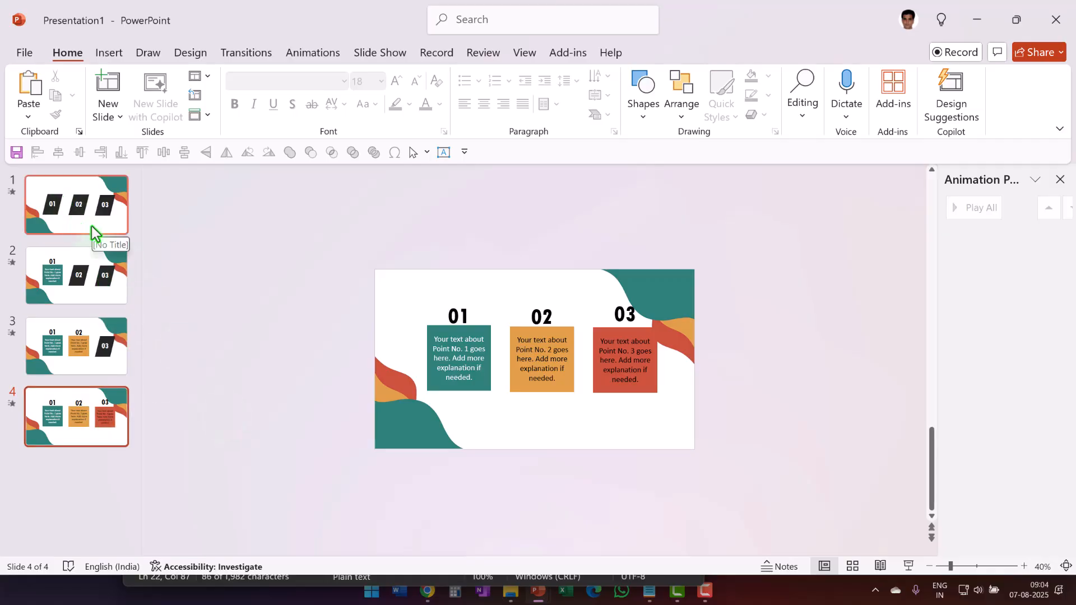
Step: Copy slide 1 to the end, remove its parallelogram animations, and apply Morph
{"action": "left_click", "coordinate": [76, 204]}
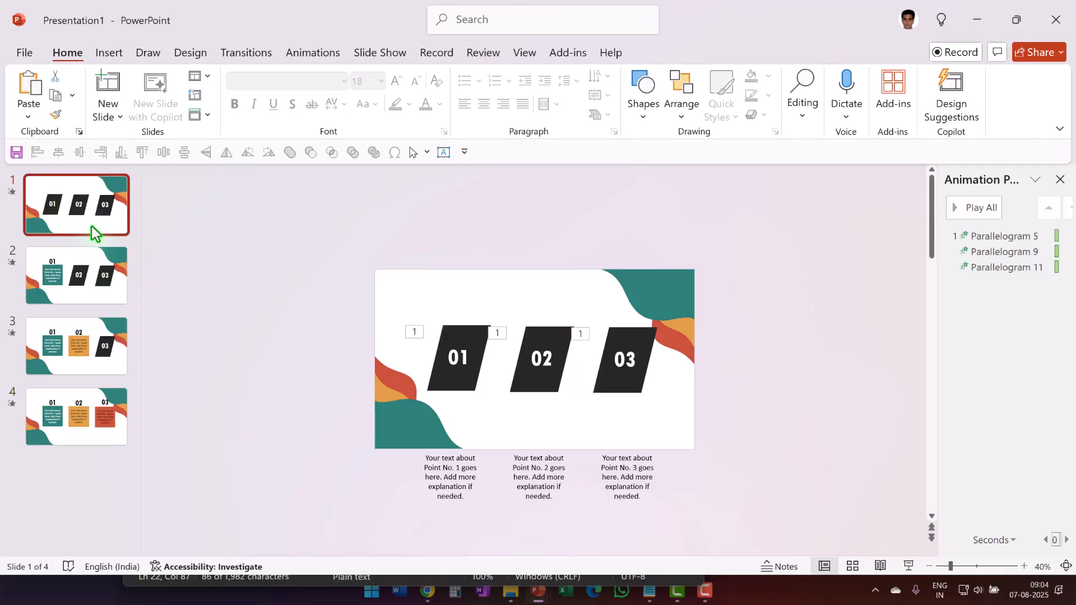
{"action": "right_click", "coordinate": [76, 204]}
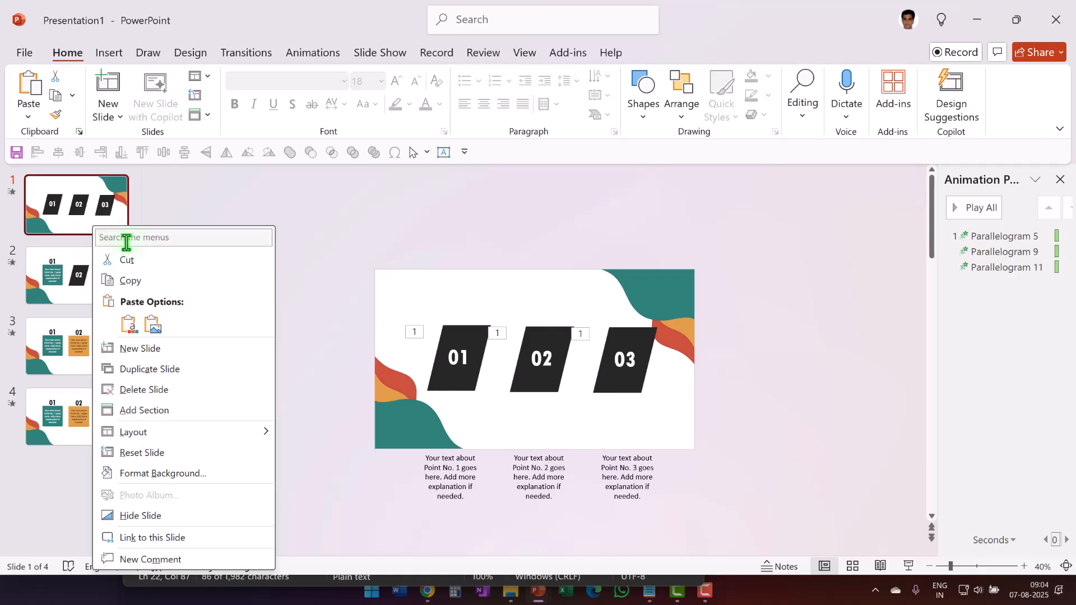
{"action": "left_click", "coordinate": [92, 463]}
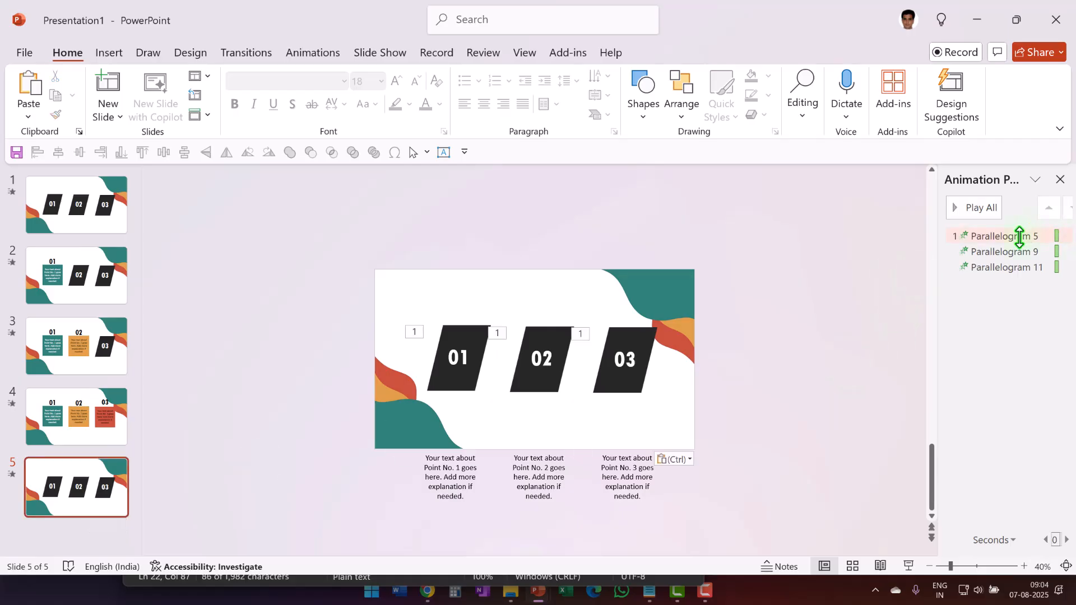
{"action": "left_click", "coordinate": [1001, 251]}
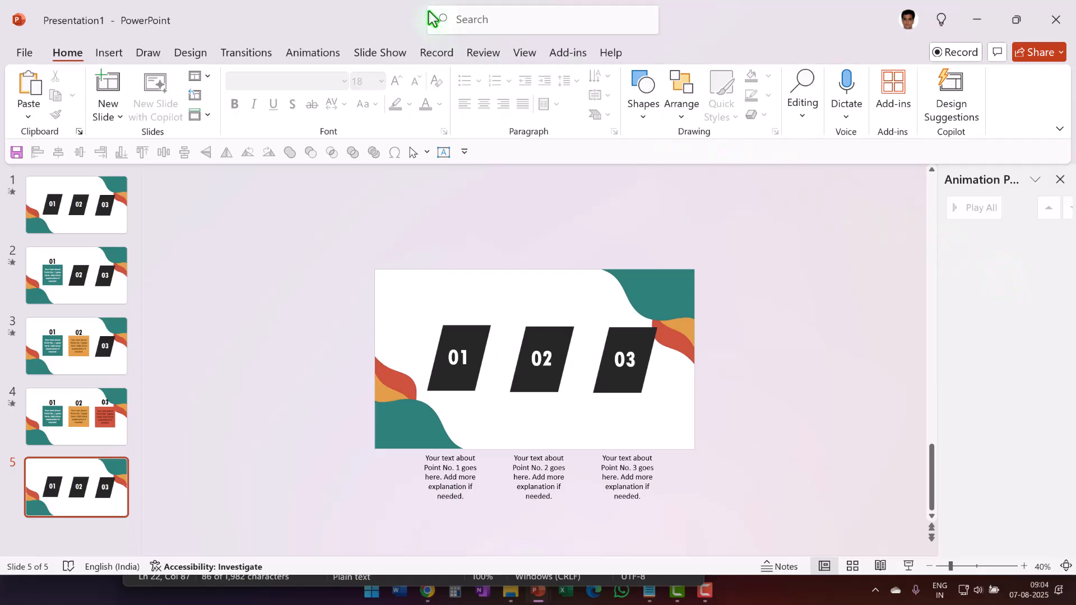
{"action": "left_click", "coordinate": [246, 52]}
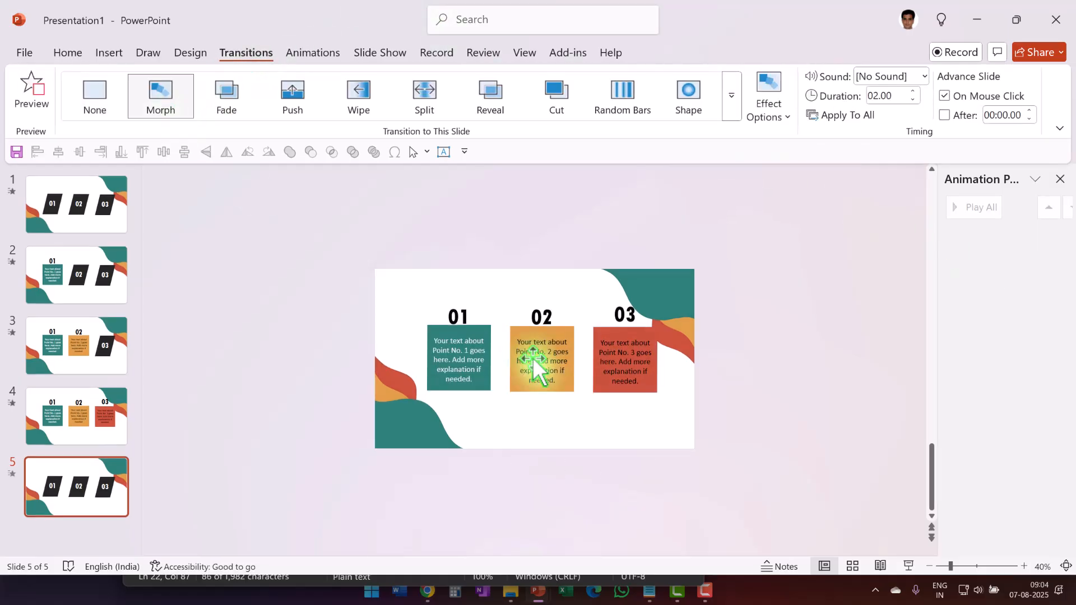
{"action": "left_click", "coordinate": [76, 203]}
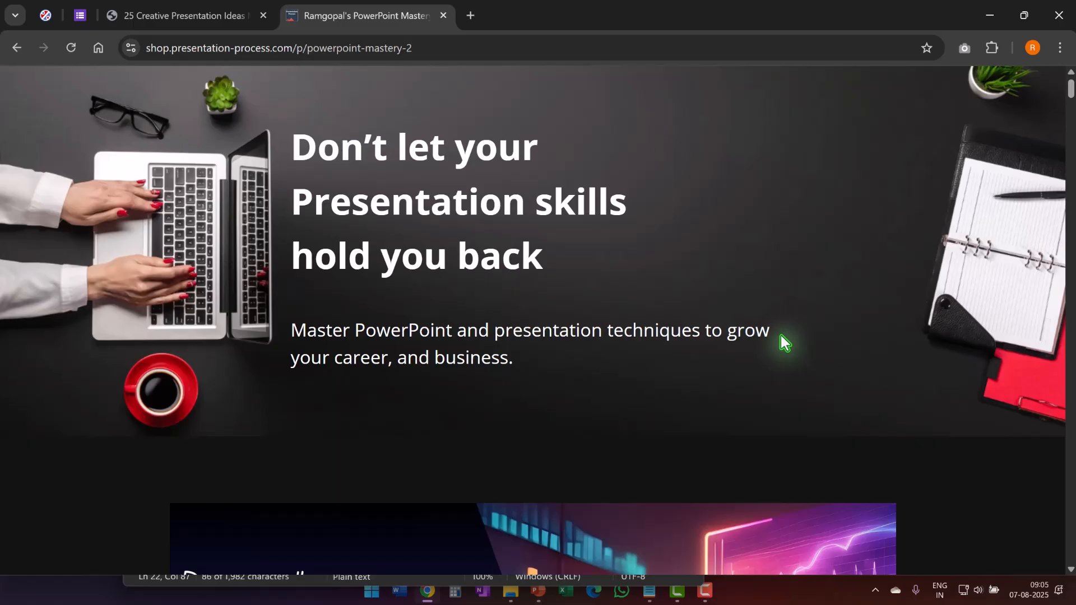
{"action": "mouse_move", "coordinate": [412, 347]}
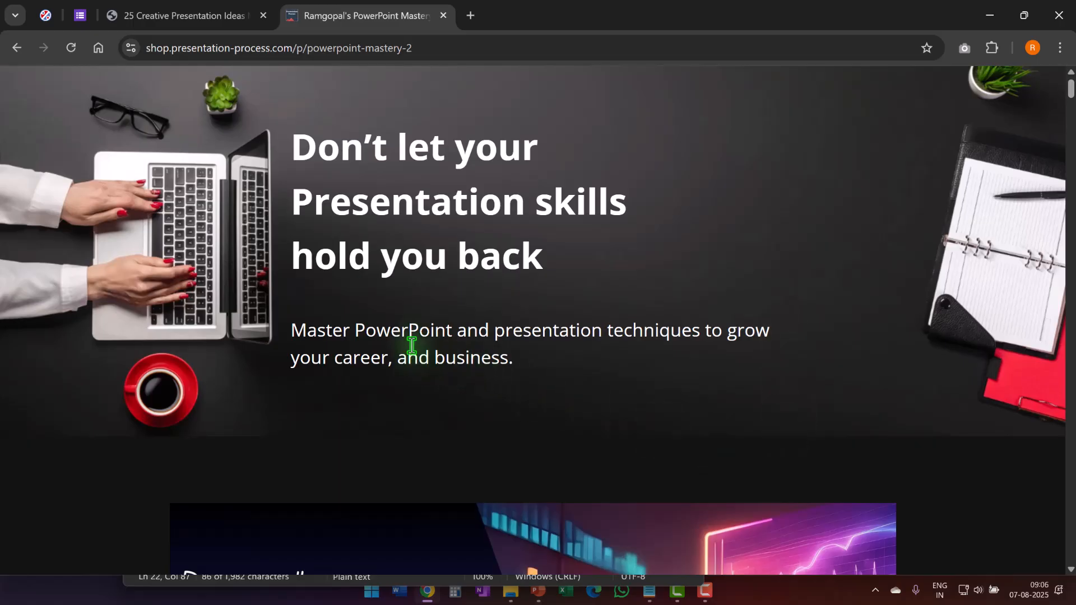
{"action": "mouse_move", "coordinate": [588, 381]}
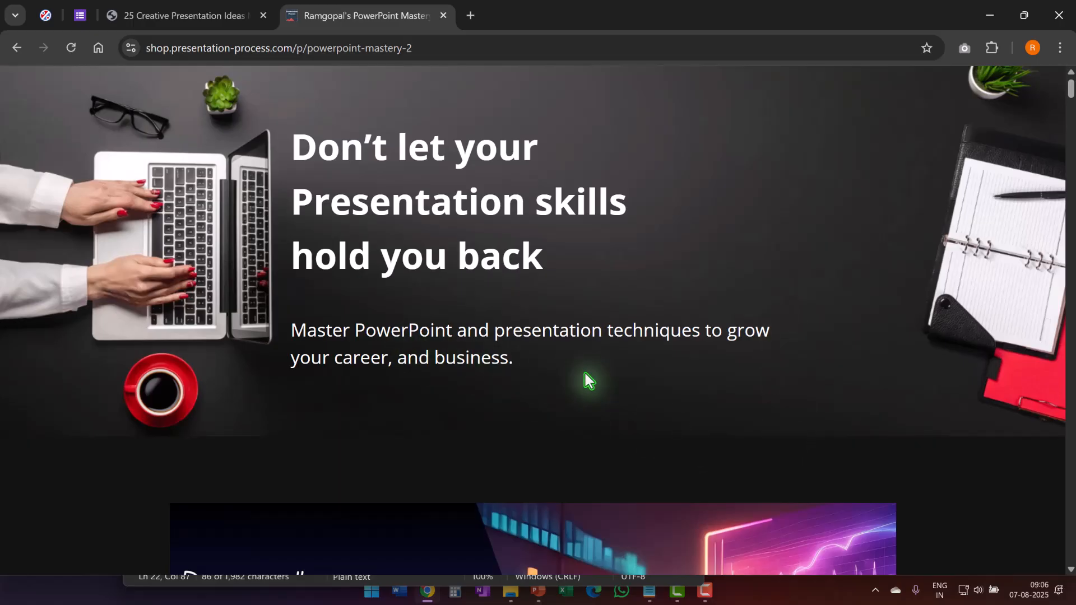
Step: Scroll the PowerPoint Mastery 2.0 page's course catalogue down to the launch video and Add to Cart button
{"action": "scroll", "scroll_direction": "down", "scroll_amount": 3}
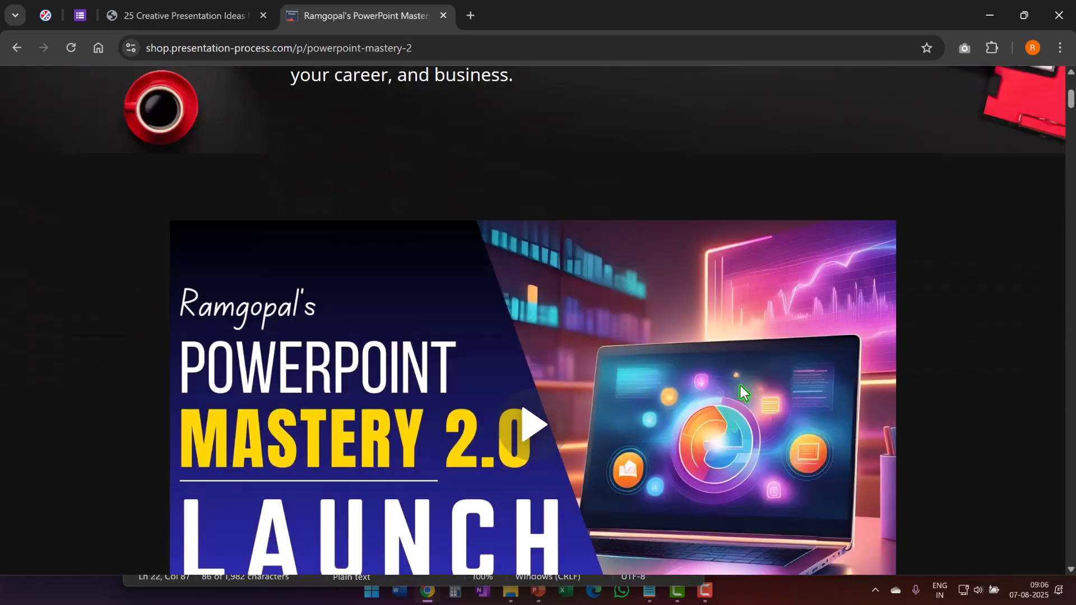
{"action": "scroll", "scroll_direction": "down", "scroll_amount": 3}
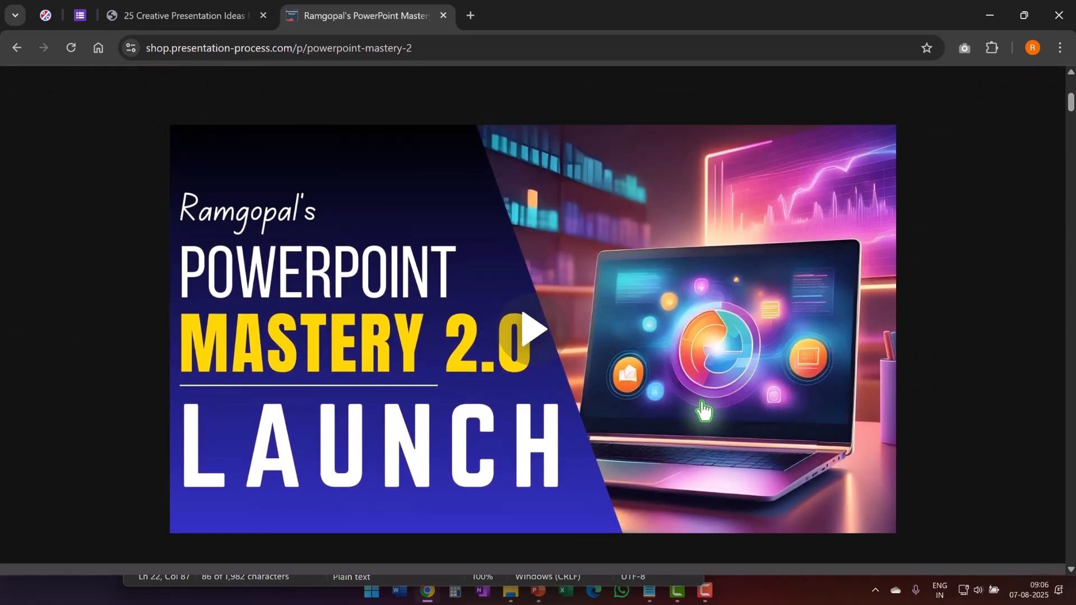
{"action": "mouse_move", "coordinate": [370, 370]}
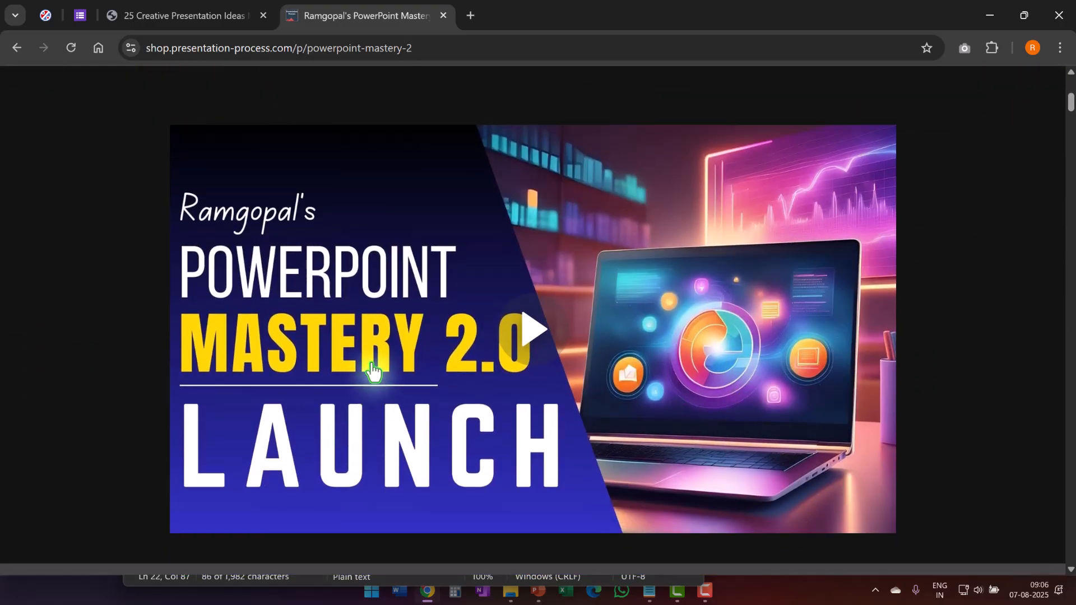
{"action": "scroll", "scroll_direction": "down", "scroll_amount": 3}
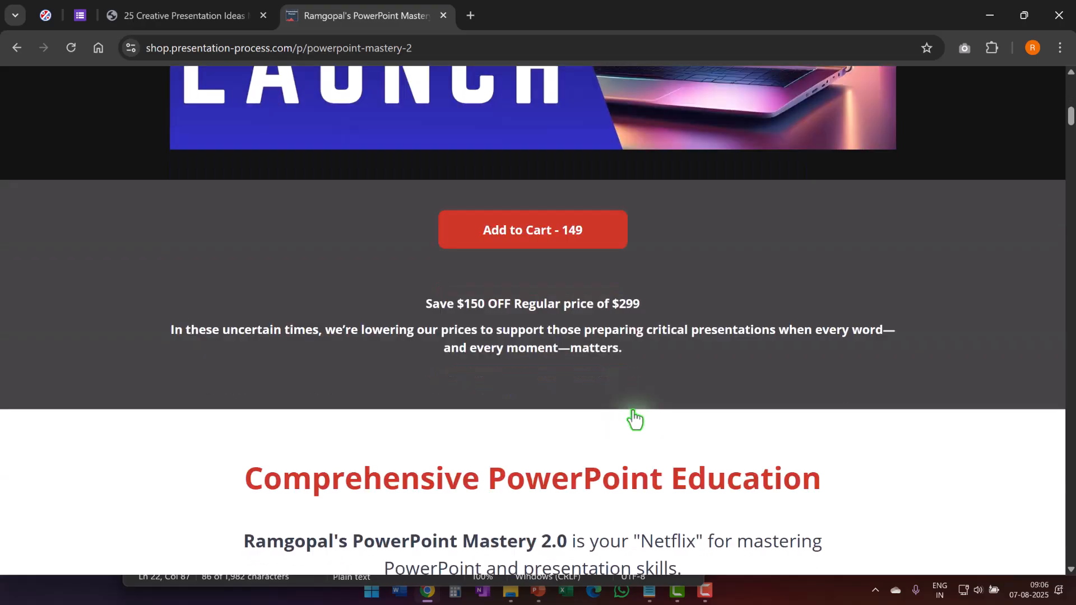
{"action": "scroll", "scroll_direction": "down", "scroll_amount": 3}
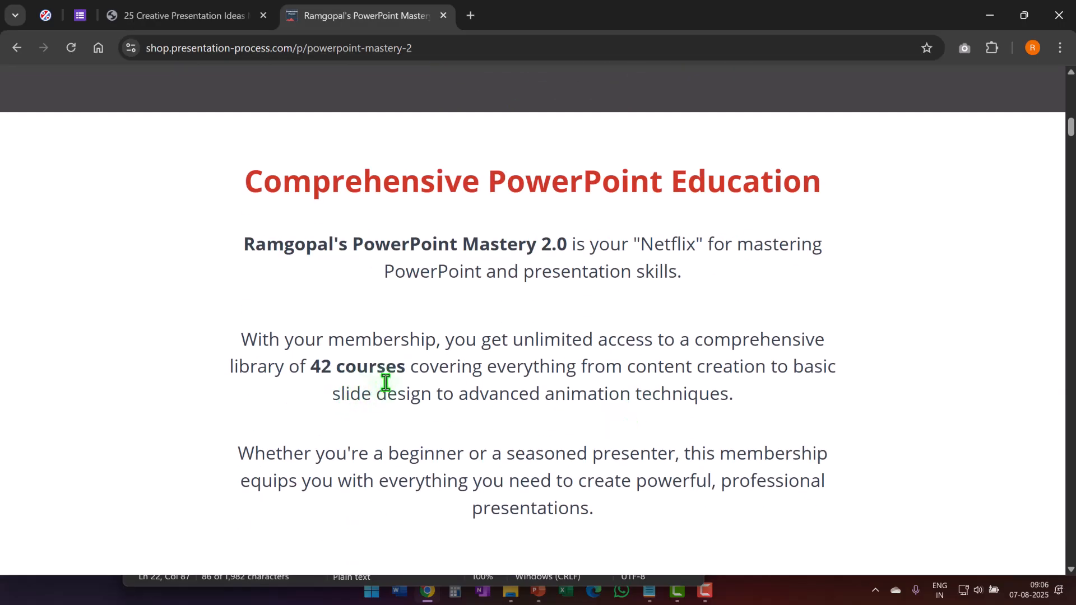
{"action": "scroll", "scroll_direction": "down", "scroll_amount": 3}
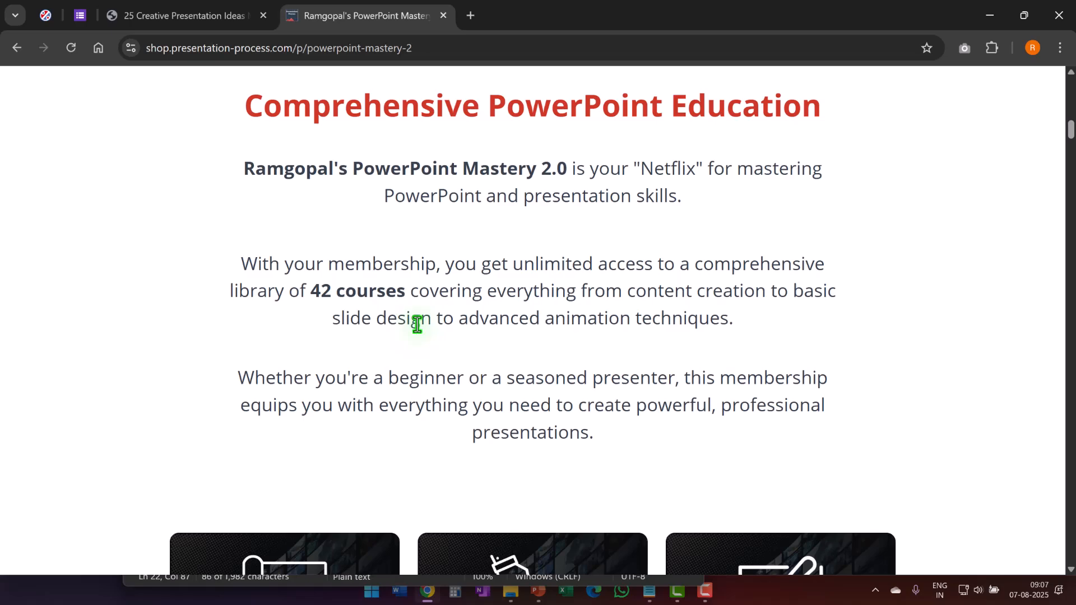
{"action": "scroll", "scroll_direction": "down", "scroll_amount": 3}
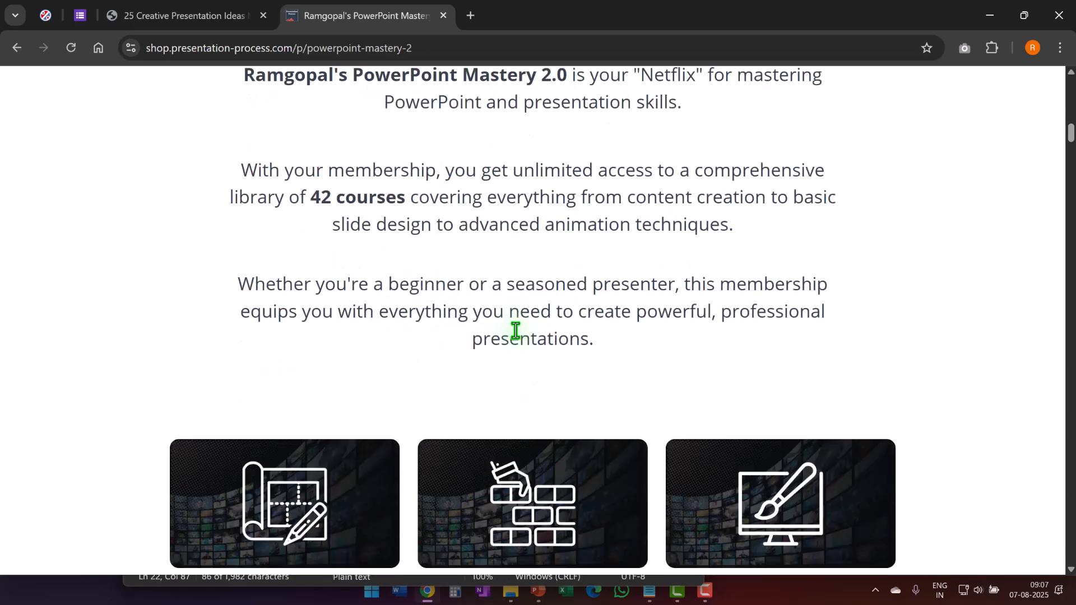
{"action": "scroll", "scroll_direction": "down", "scroll_amount": 3}
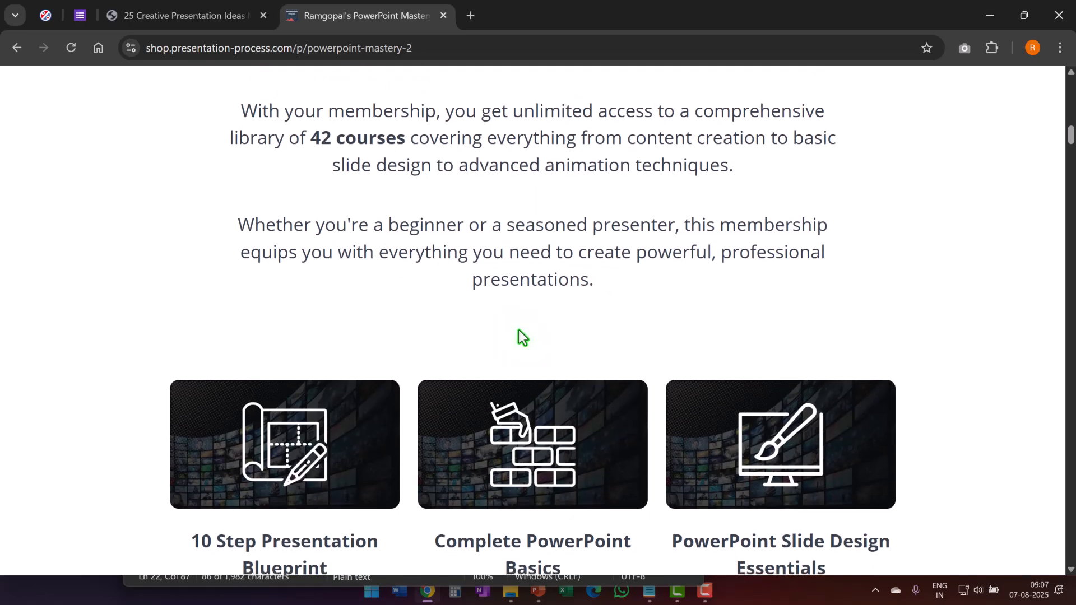
{"action": "scroll", "scroll_direction": "down", "scroll_amount": 3}
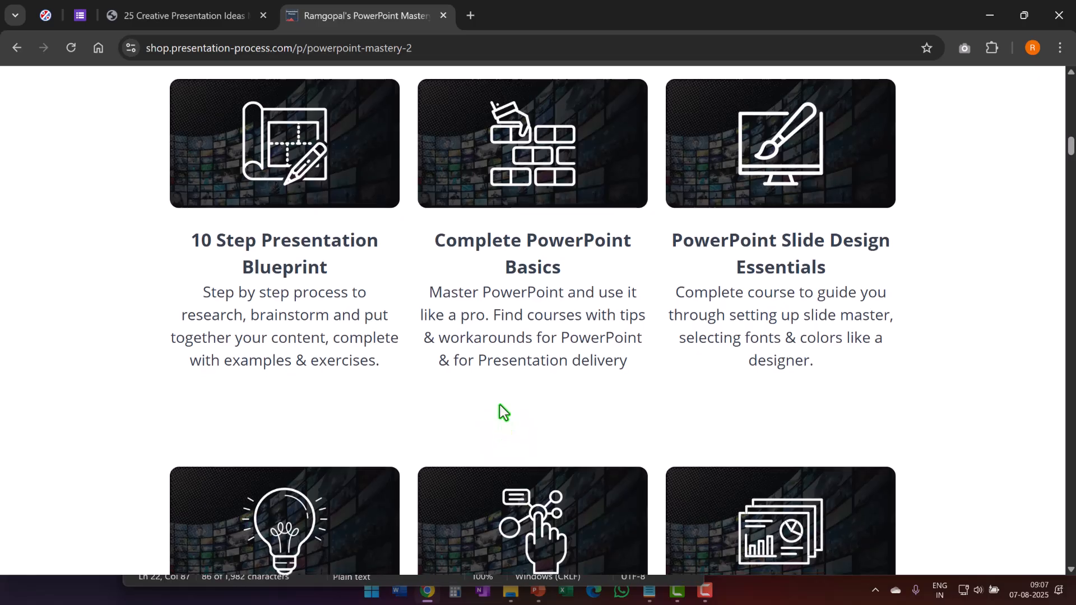
{"action": "mouse_move", "coordinate": [495, 404]}
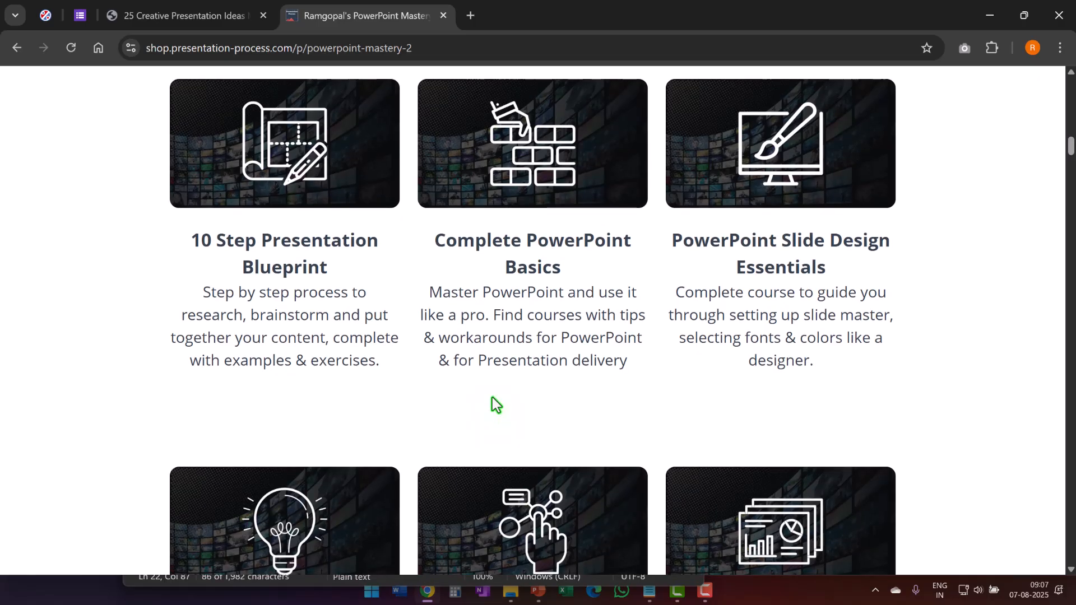
{"action": "scroll", "scroll_direction": "down", "scroll_amount": 3}
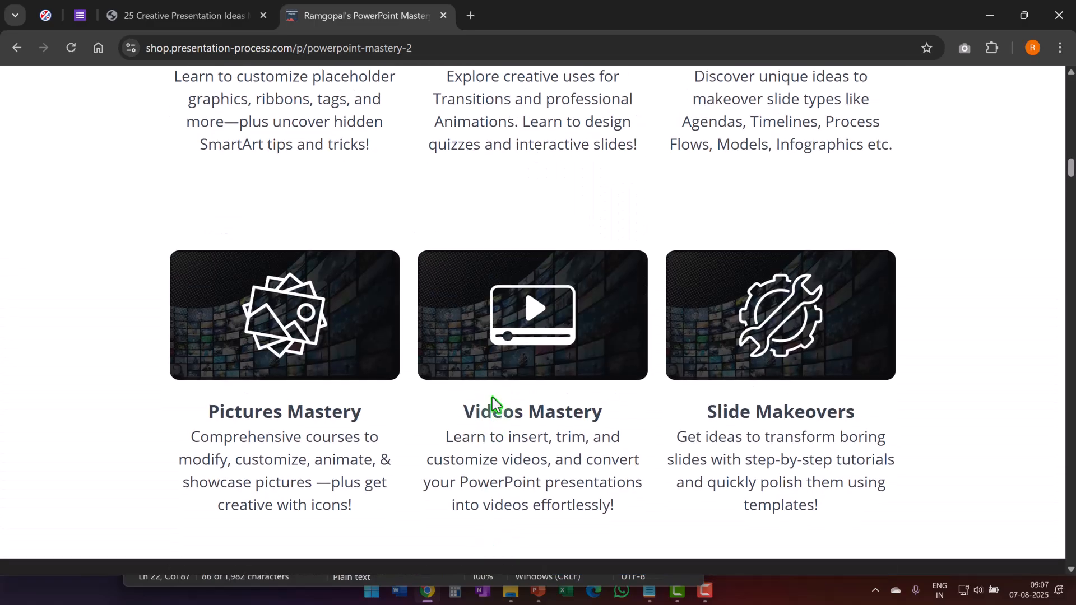
{"action": "scroll", "scroll_direction": "up", "scroll_amount": 3}
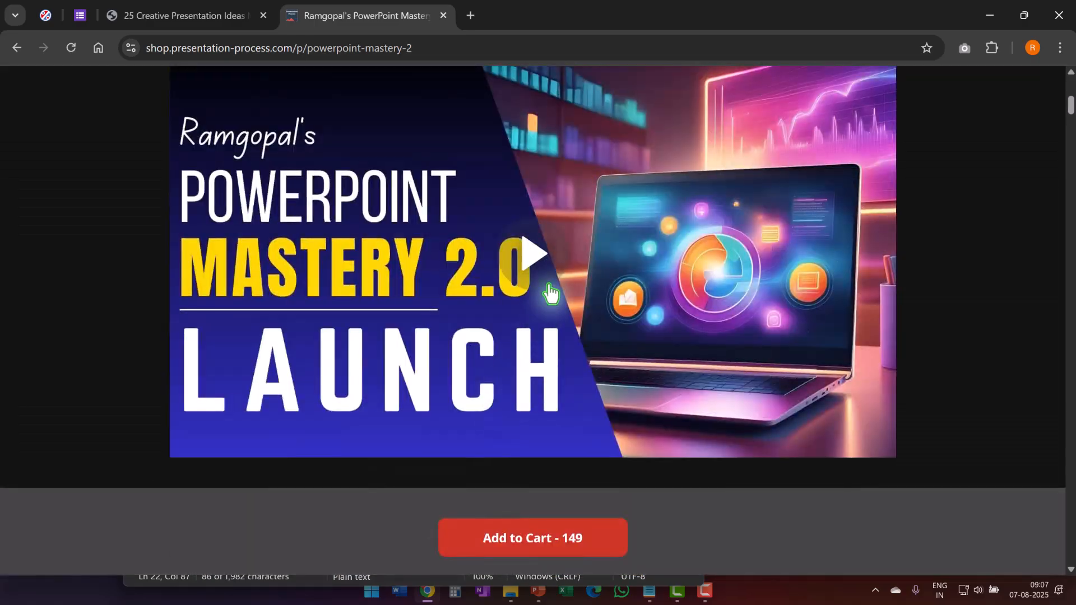
{"action": "mouse_move", "coordinate": [691, 503]}
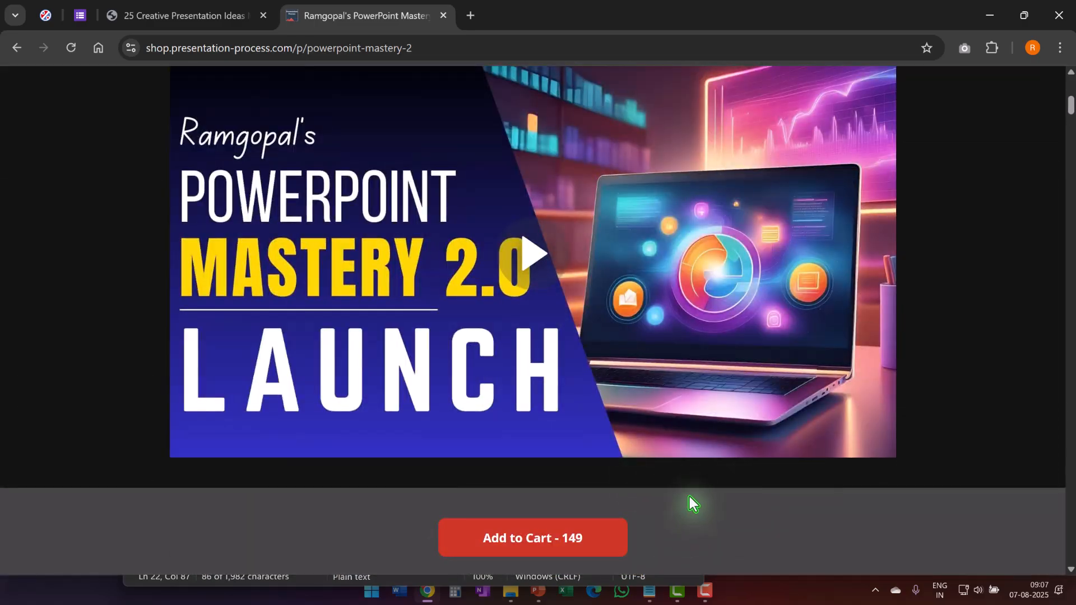
{"action": "mouse_move", "coordinate": [714, 379]}
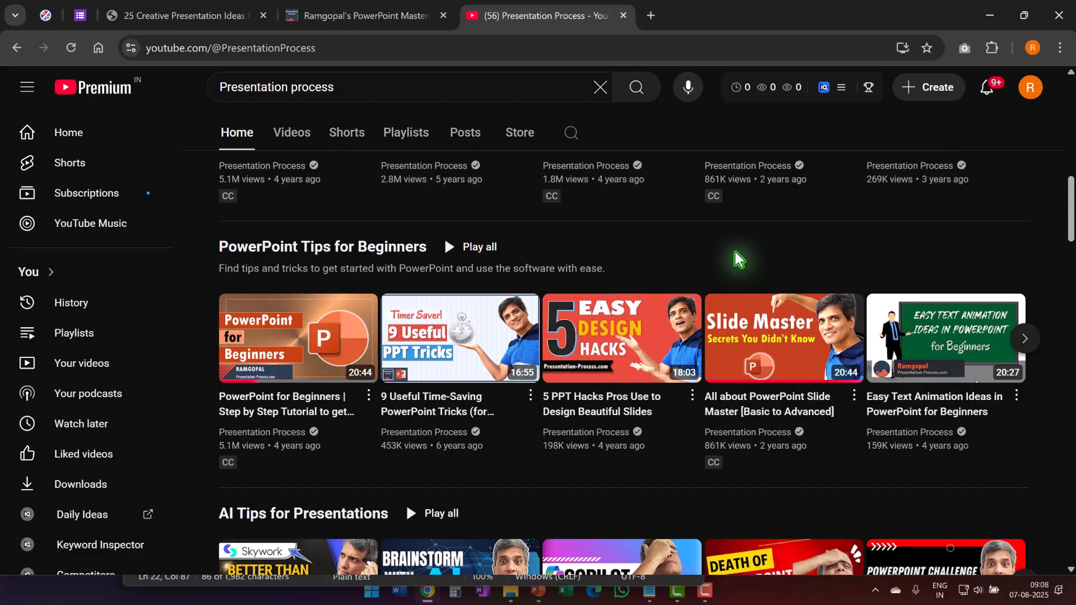
{"action": "mouse_move", "coordinate": [367, 272]}
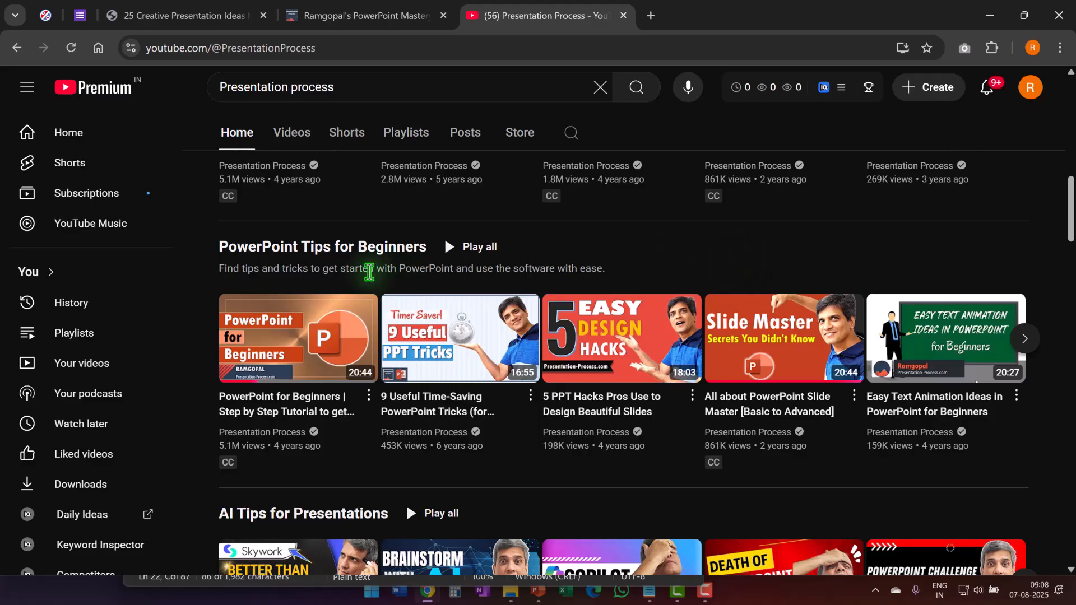